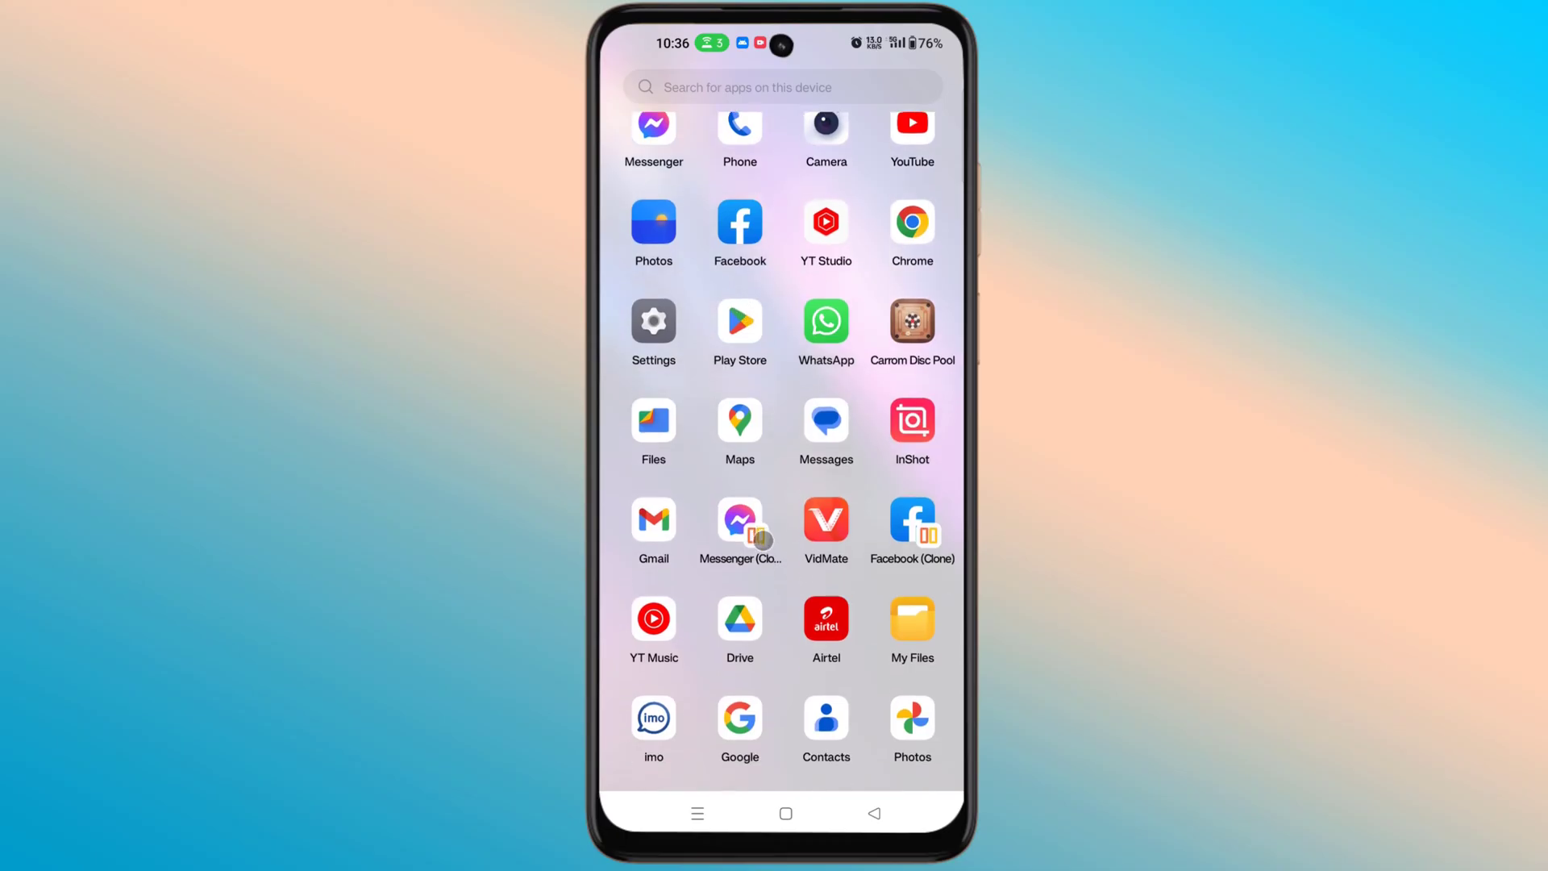
Scroll the app drawer and launch Gmail
{"action": "scroll", "scroll_direction": "down", "scroll_amount": 3}
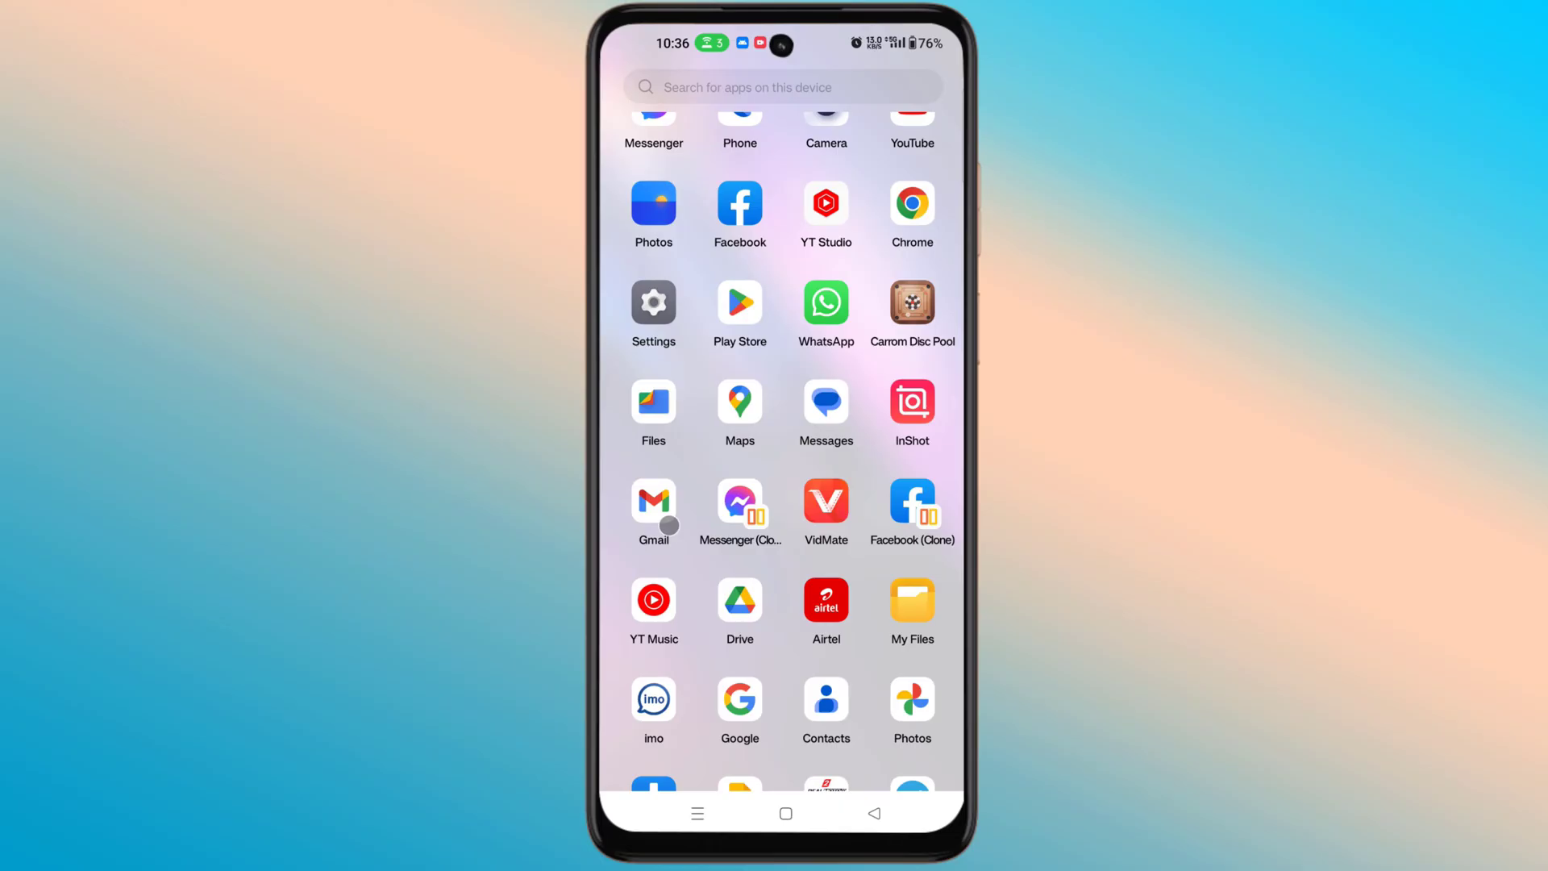
{"action": "left_click", "coordinate": [654, 502]}
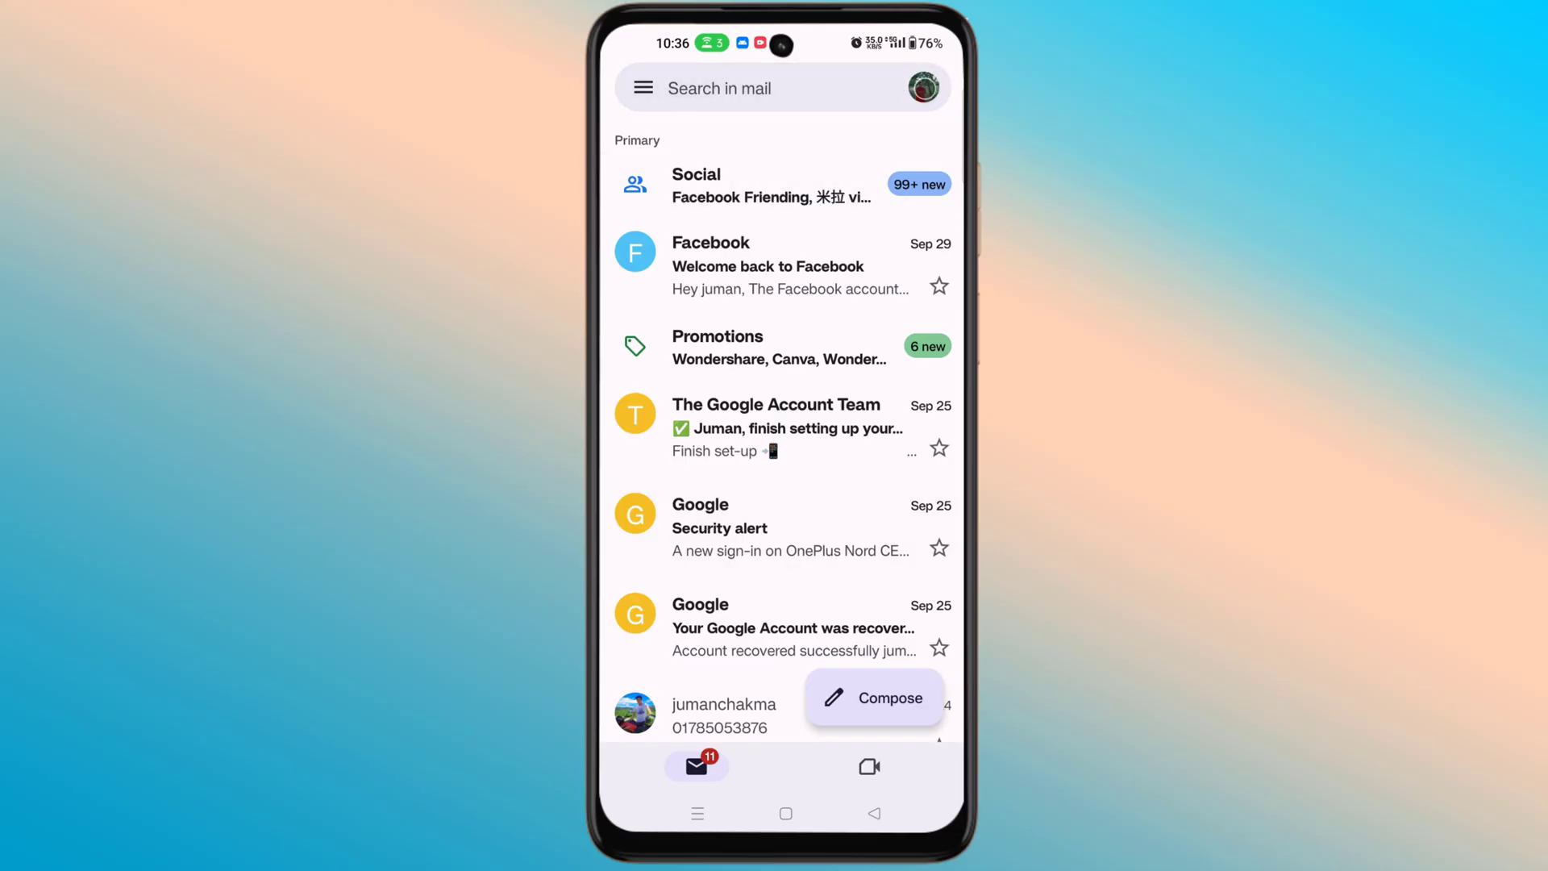
Open Google Account management for the main signed-in account from the profile menu
{"action": "left_click", "coordinate": [920, 87]}
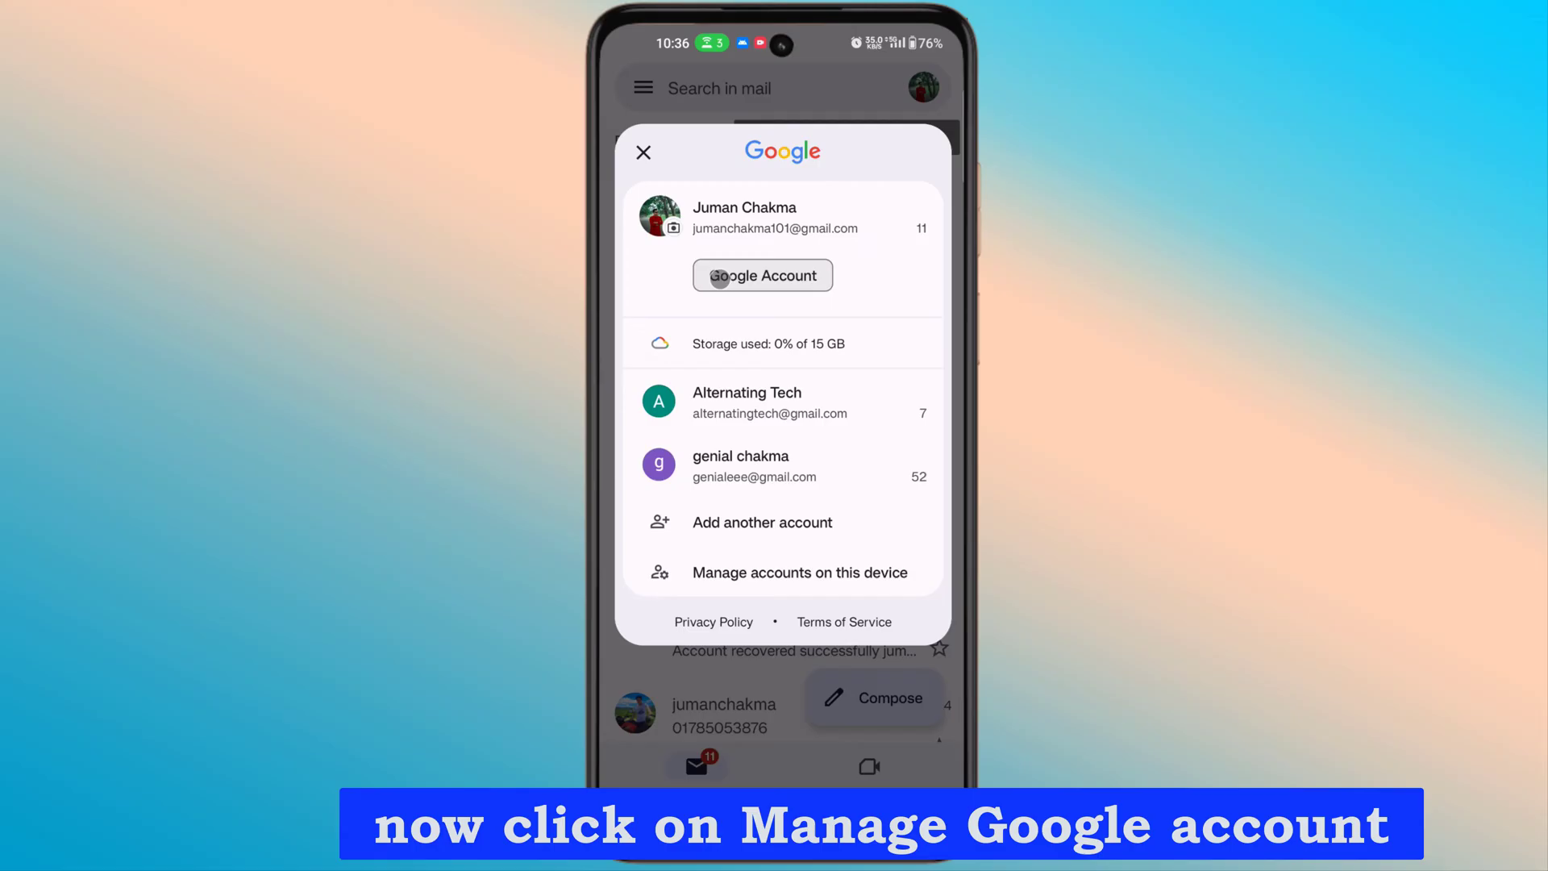
{"action": "left_click", "coordinate": [761, 276]}
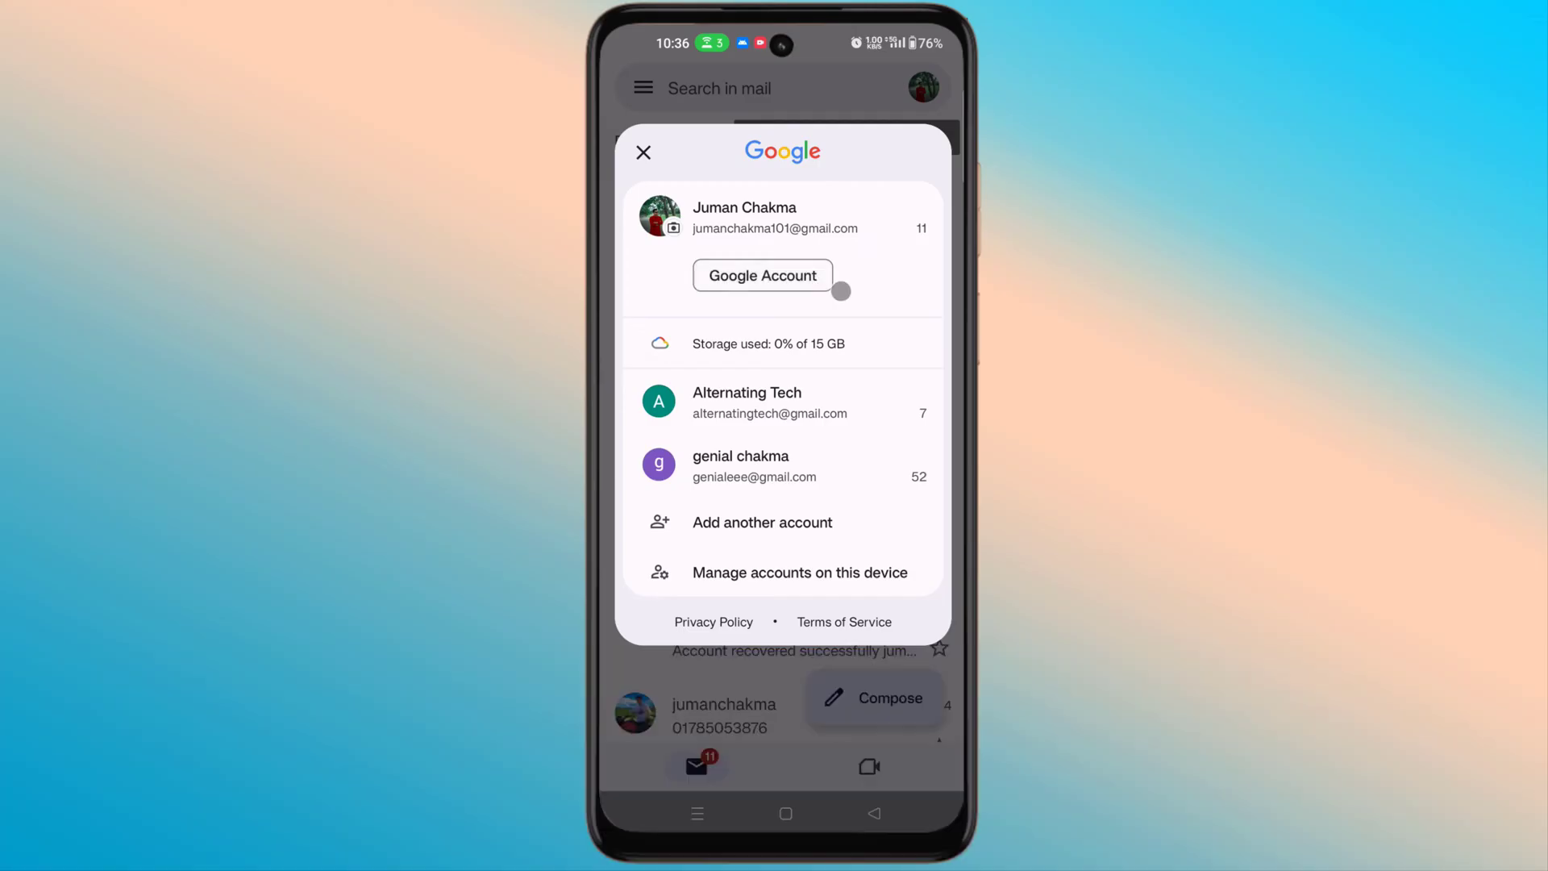
{"action": "left_click", "coordinate": [761, 274]}
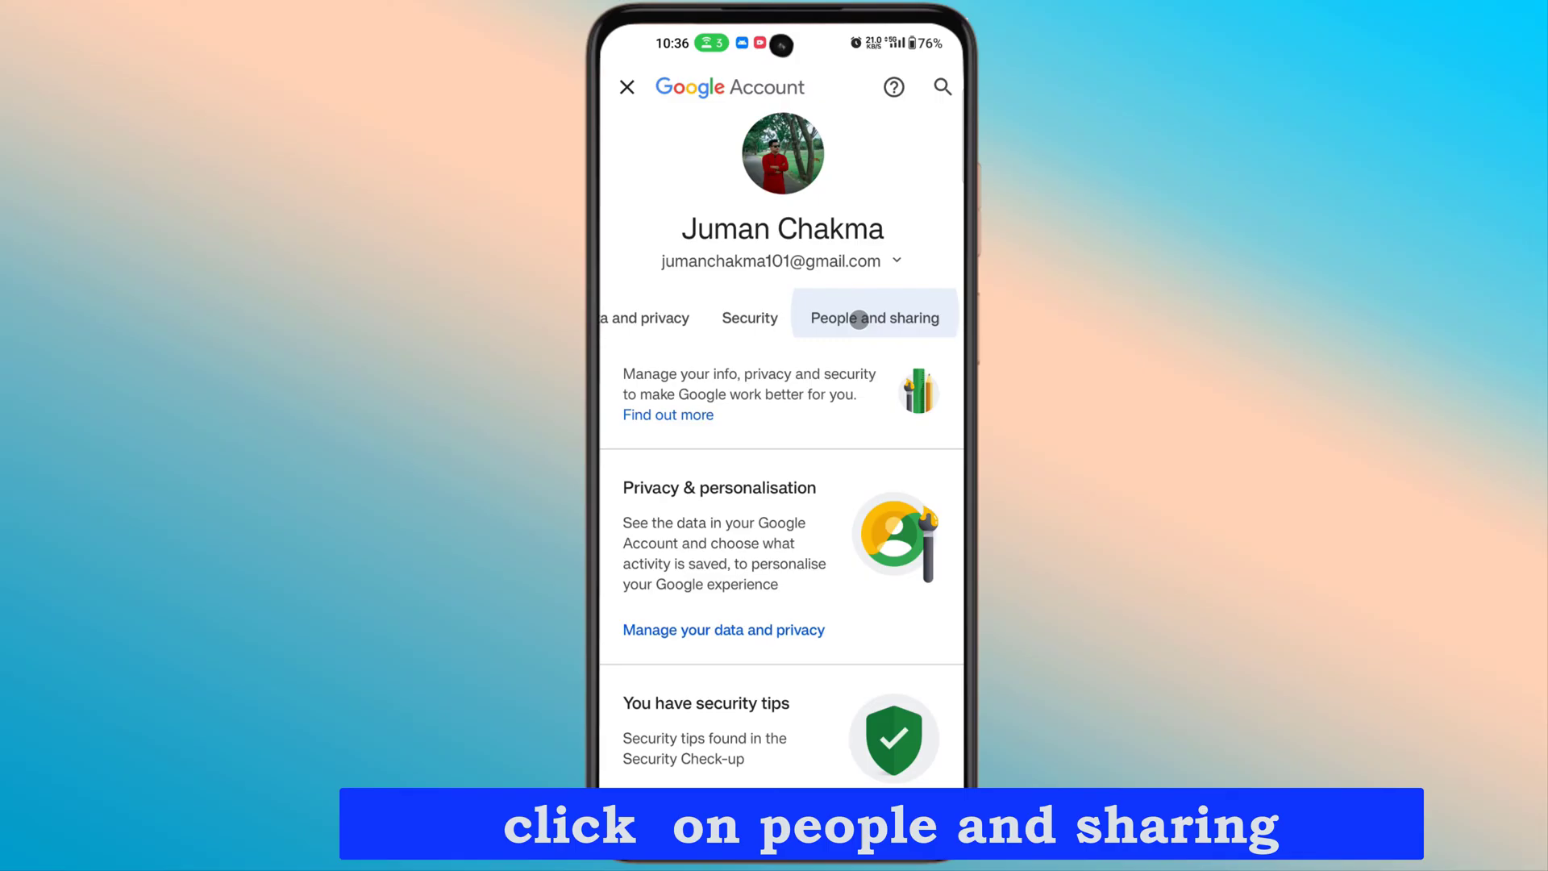
Under People and sharing, switch on 'Save contact info from your signed-in devices'
{"action": "left_click", "coordinate": [874, 317]}
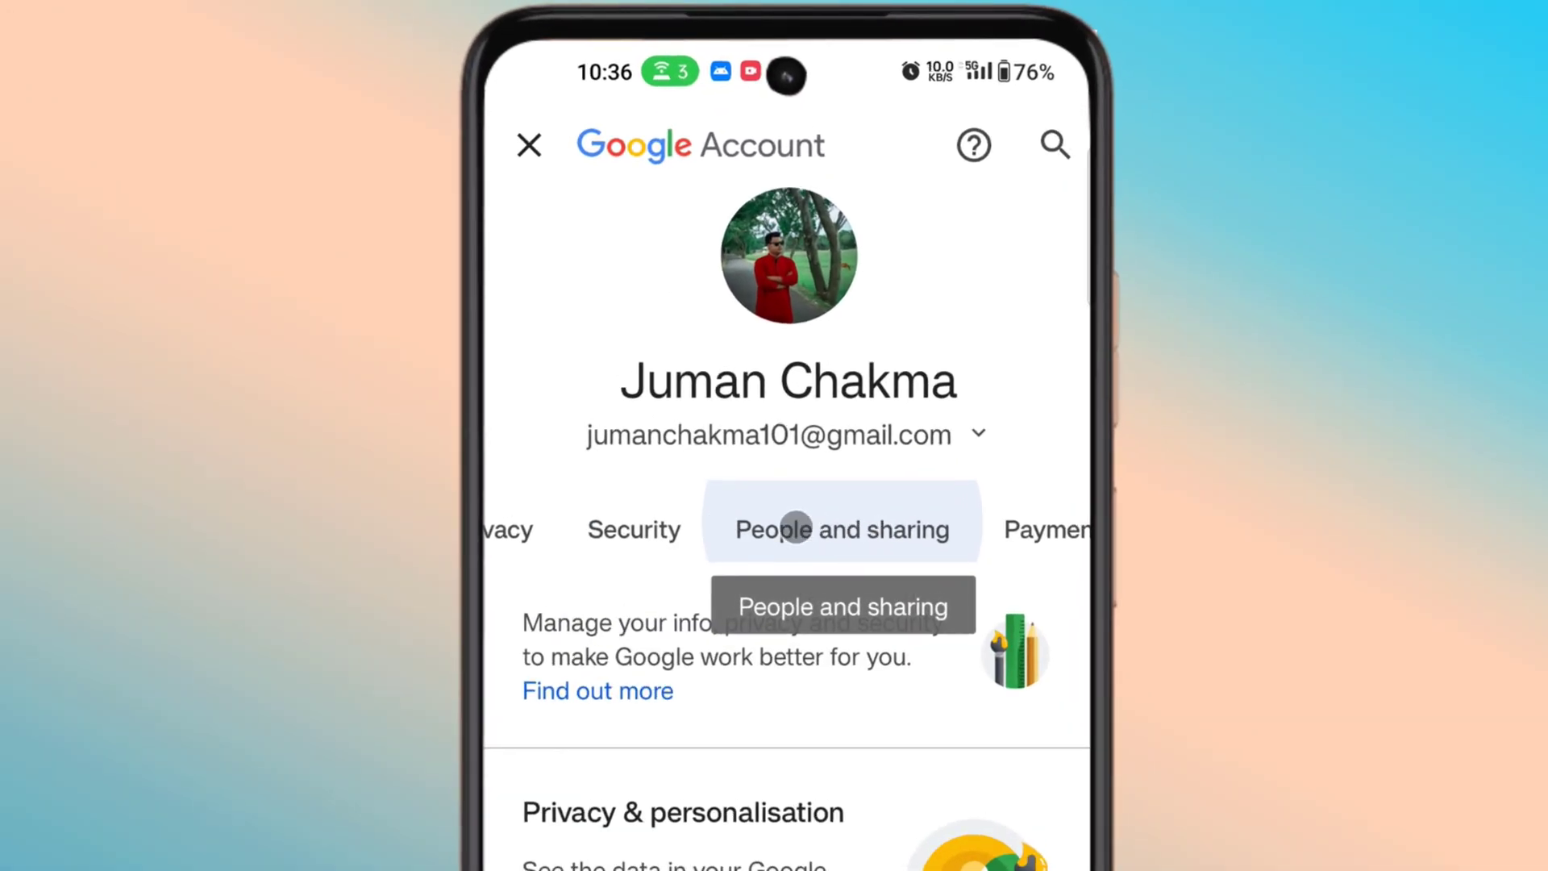
{"action": "left_click", "coordinate": [840, 528]}
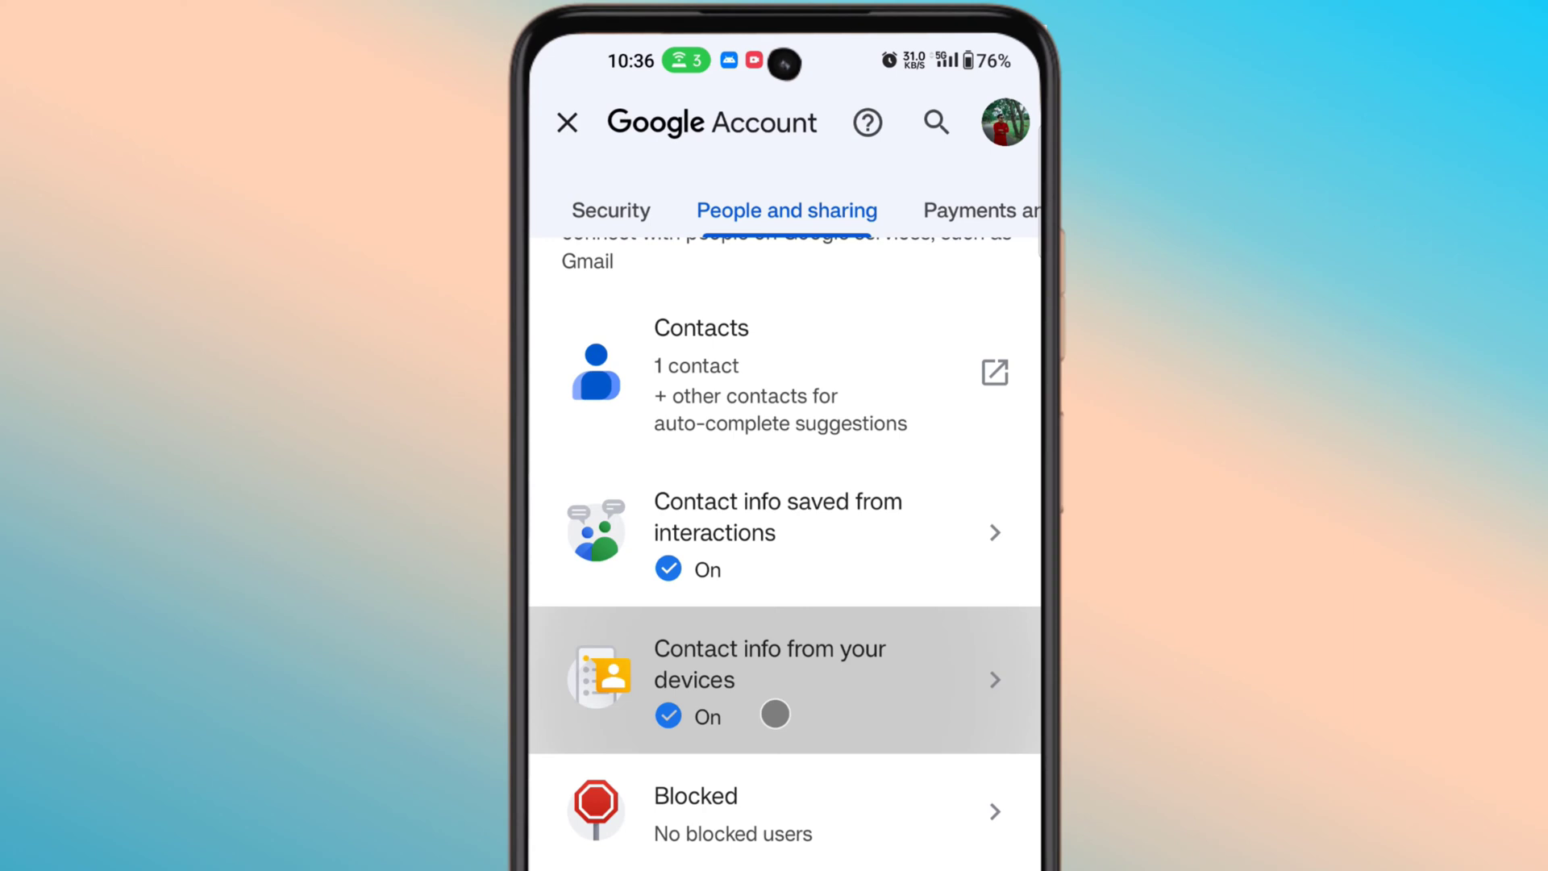
{"action": "left_click", "coordinate": [769, 679]}
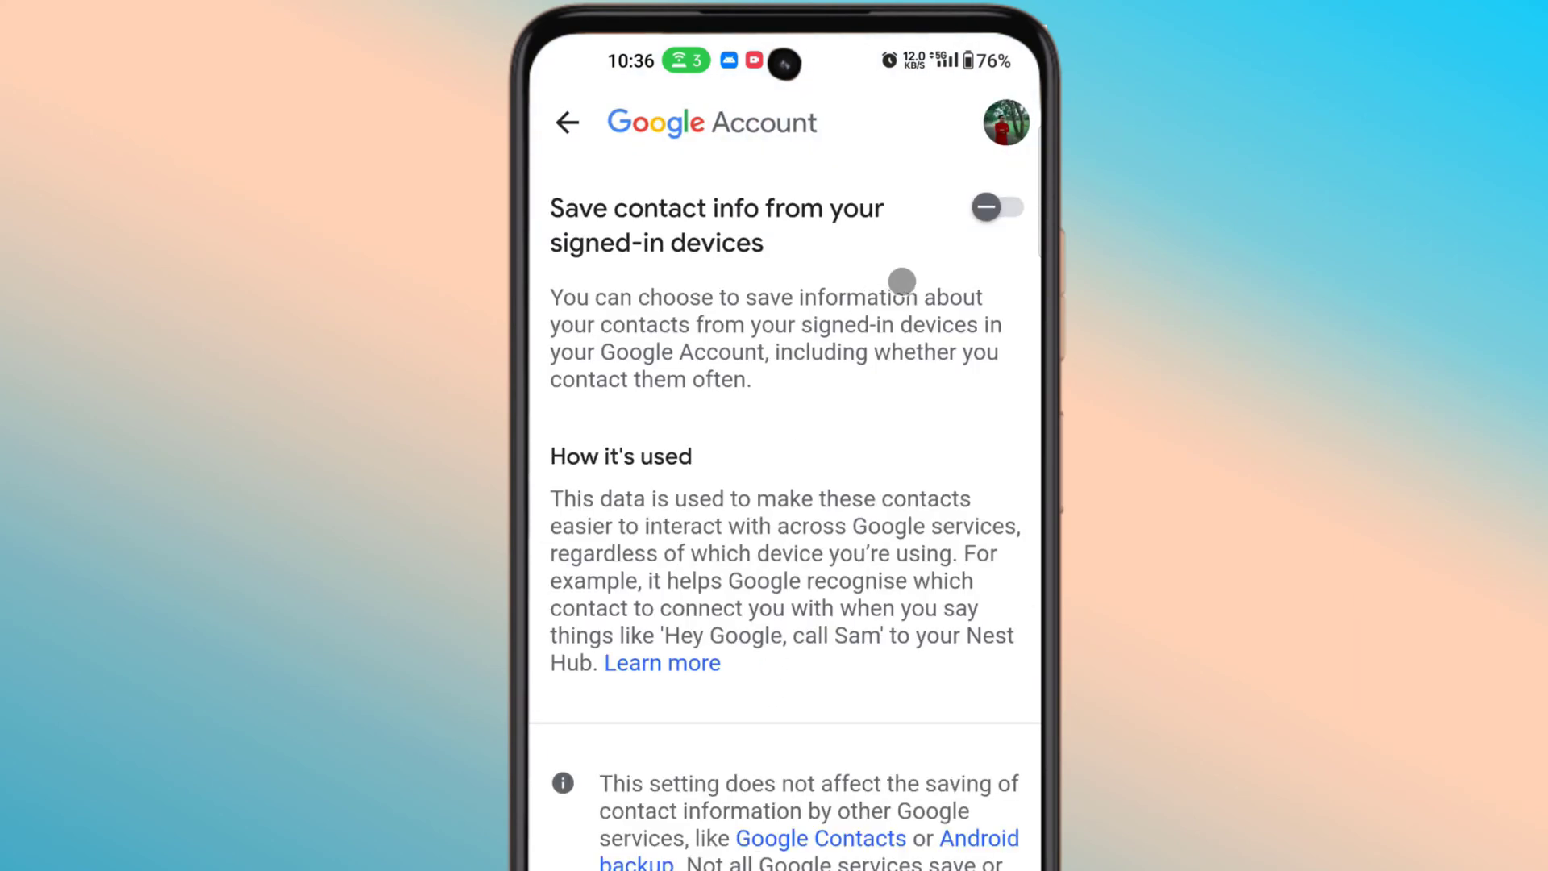
{"action": "left_click", "coordinate": [998, 207]}
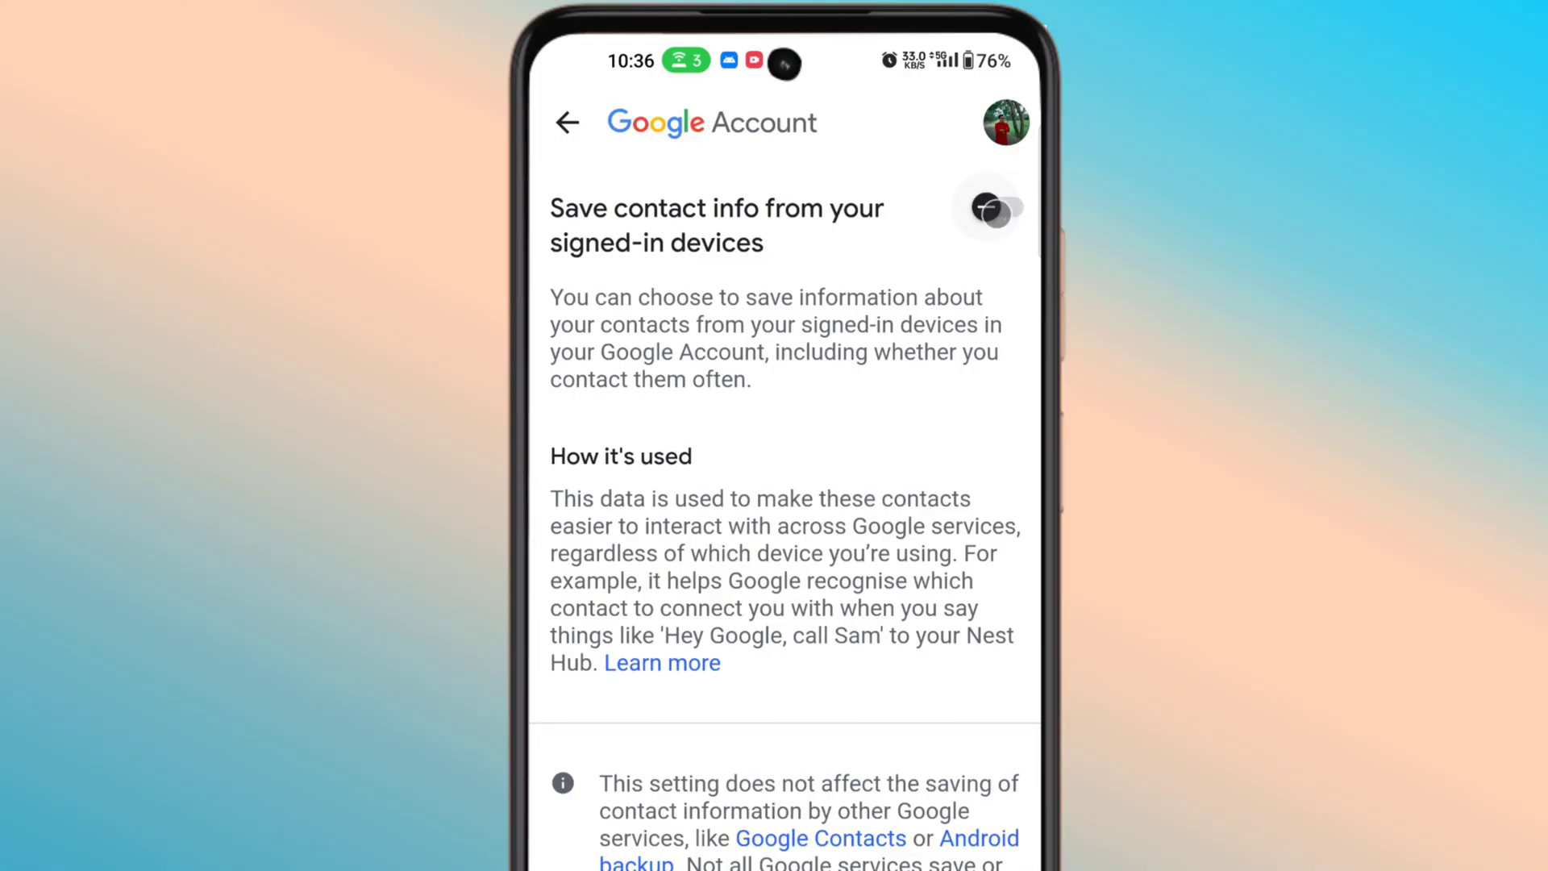
{"action": "left_click", "coordinate": [988, 207]}
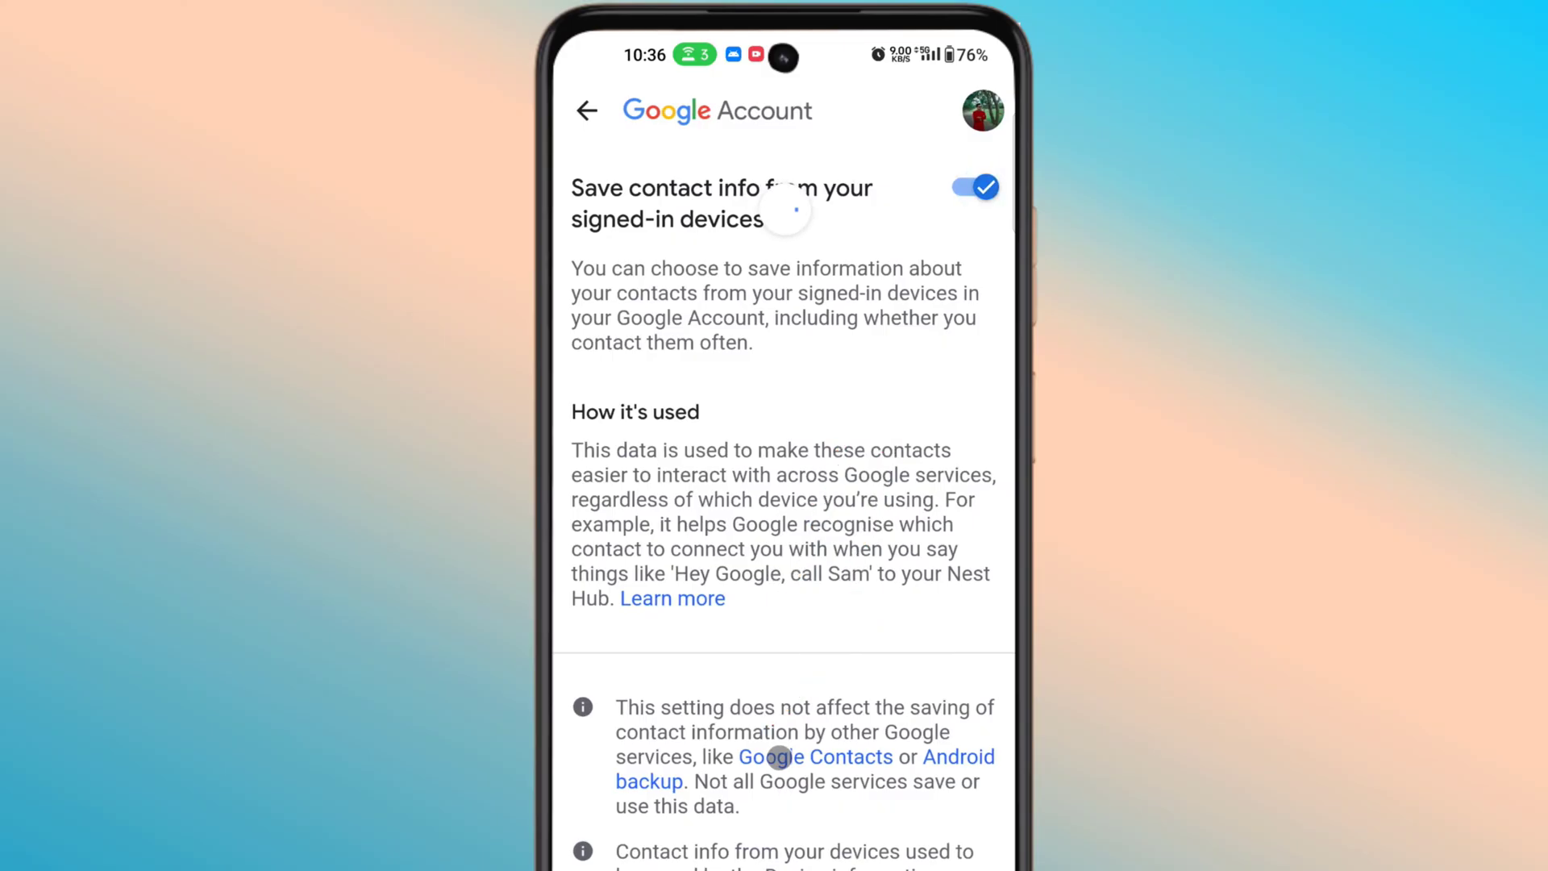
Close the Google Account page to return to the app drawer
{"action": "left_click", "coordinate": [775, 757]}
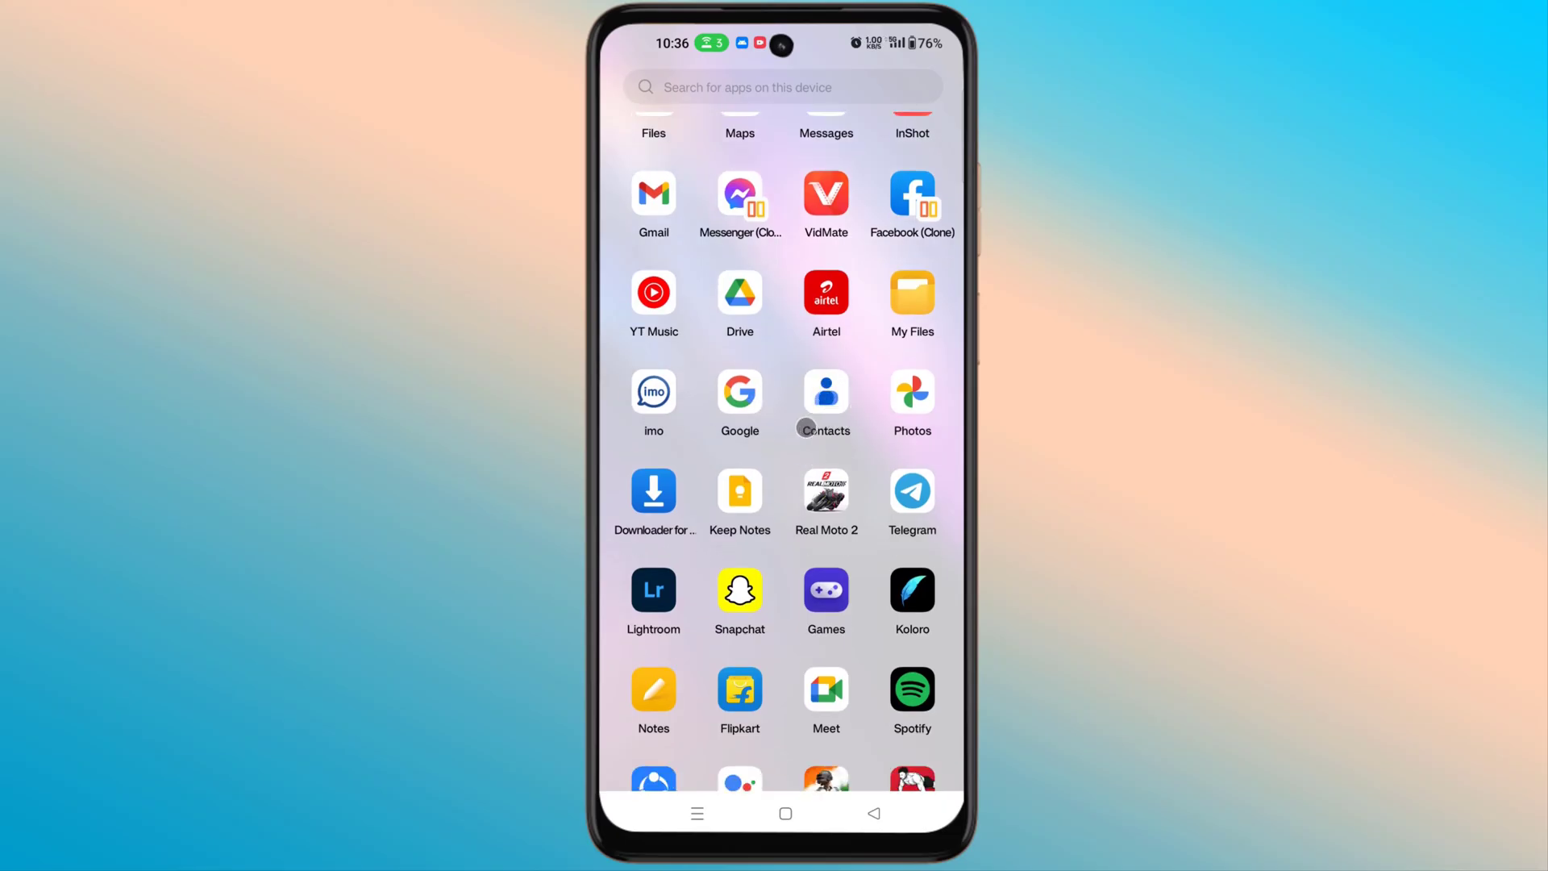
Launch Contacts and go to its Fix & manage tab
{"action": "left_click", "coordinate": [825, 391]}
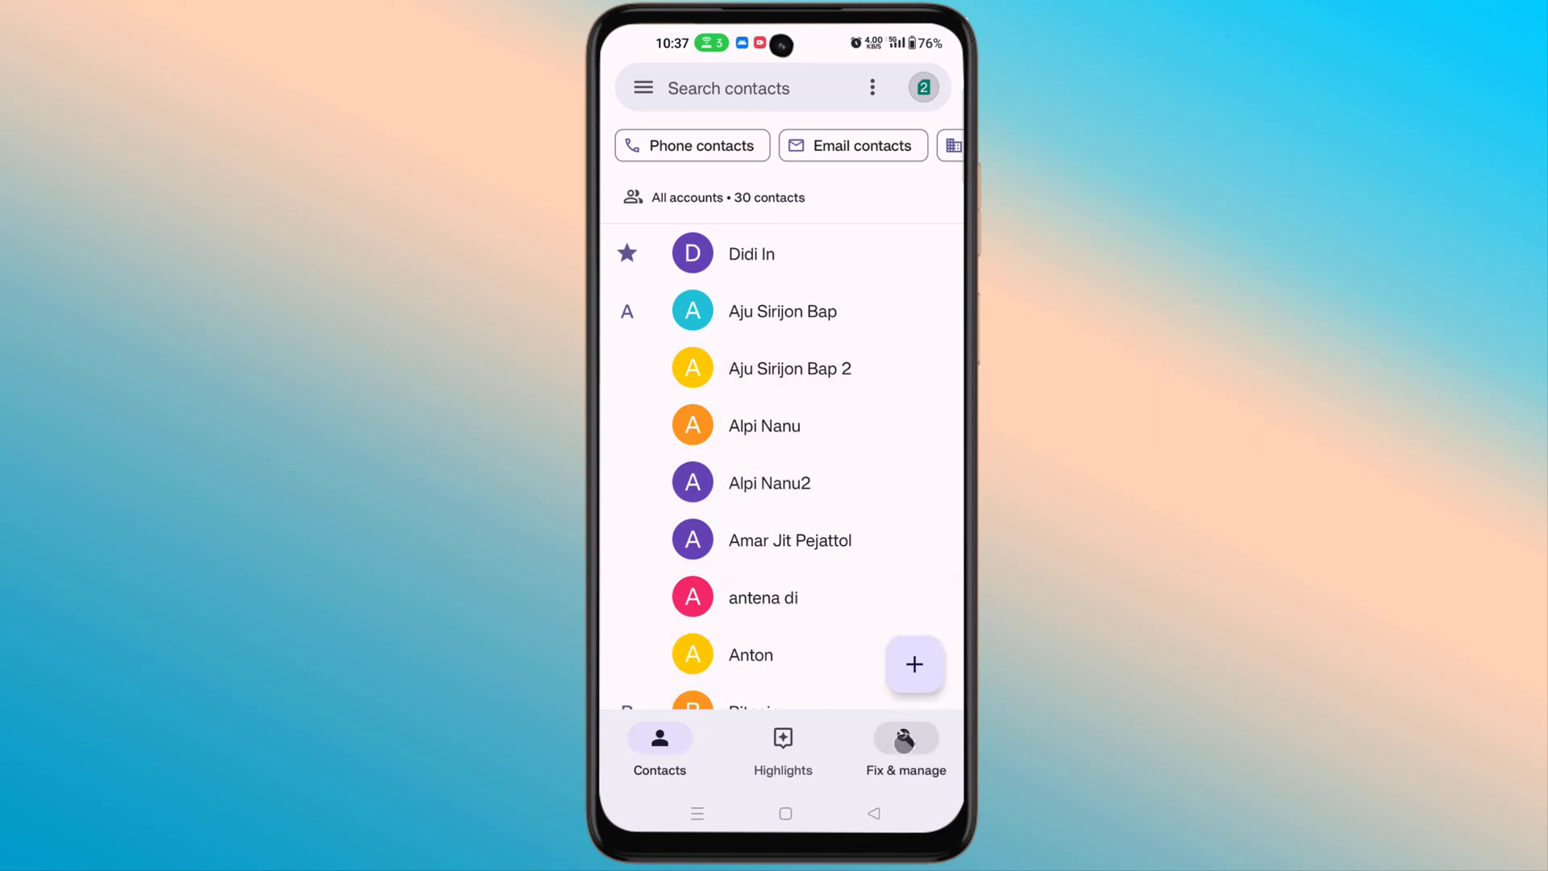
{"action": "mouse_move", "coordinate": [905, 738]}
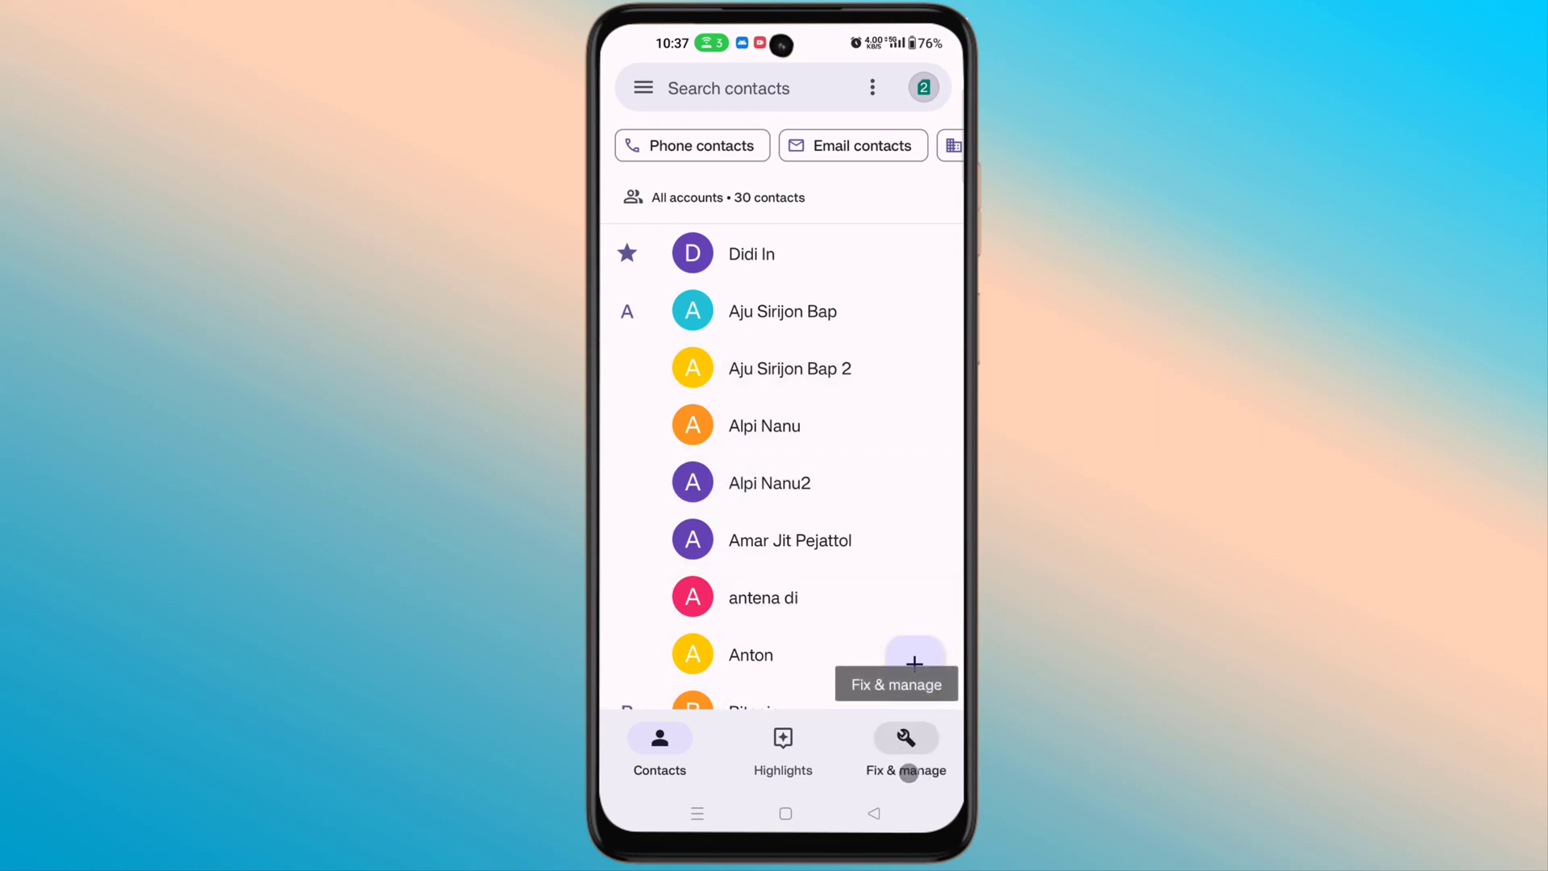
{"action": "left_click", "coordinate": [903, 745]}
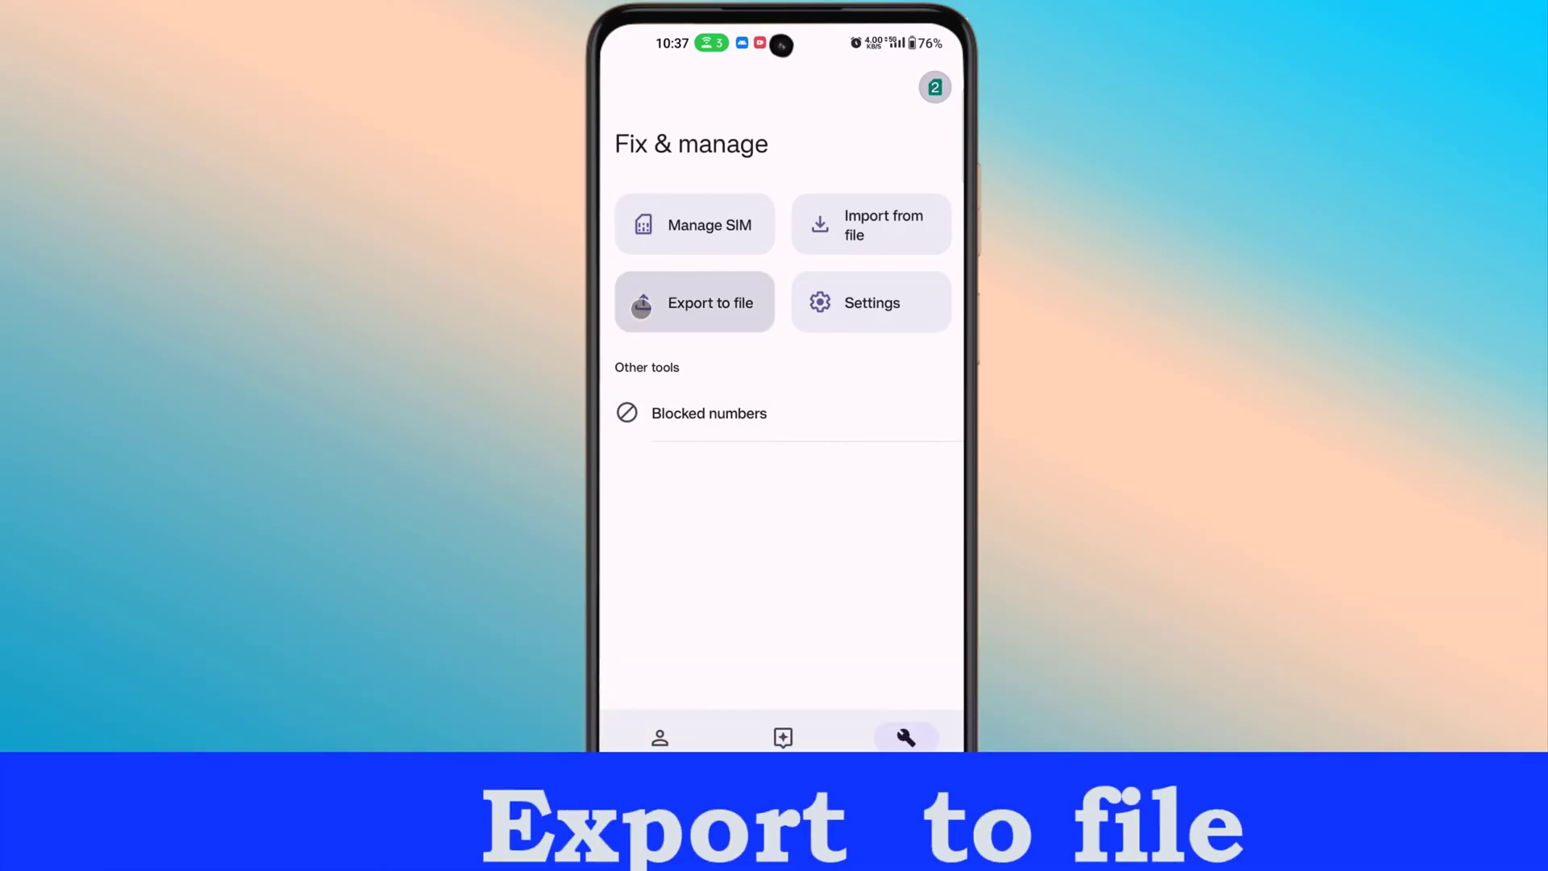
{"action": "left_click", "coordinate": [695, 302]}
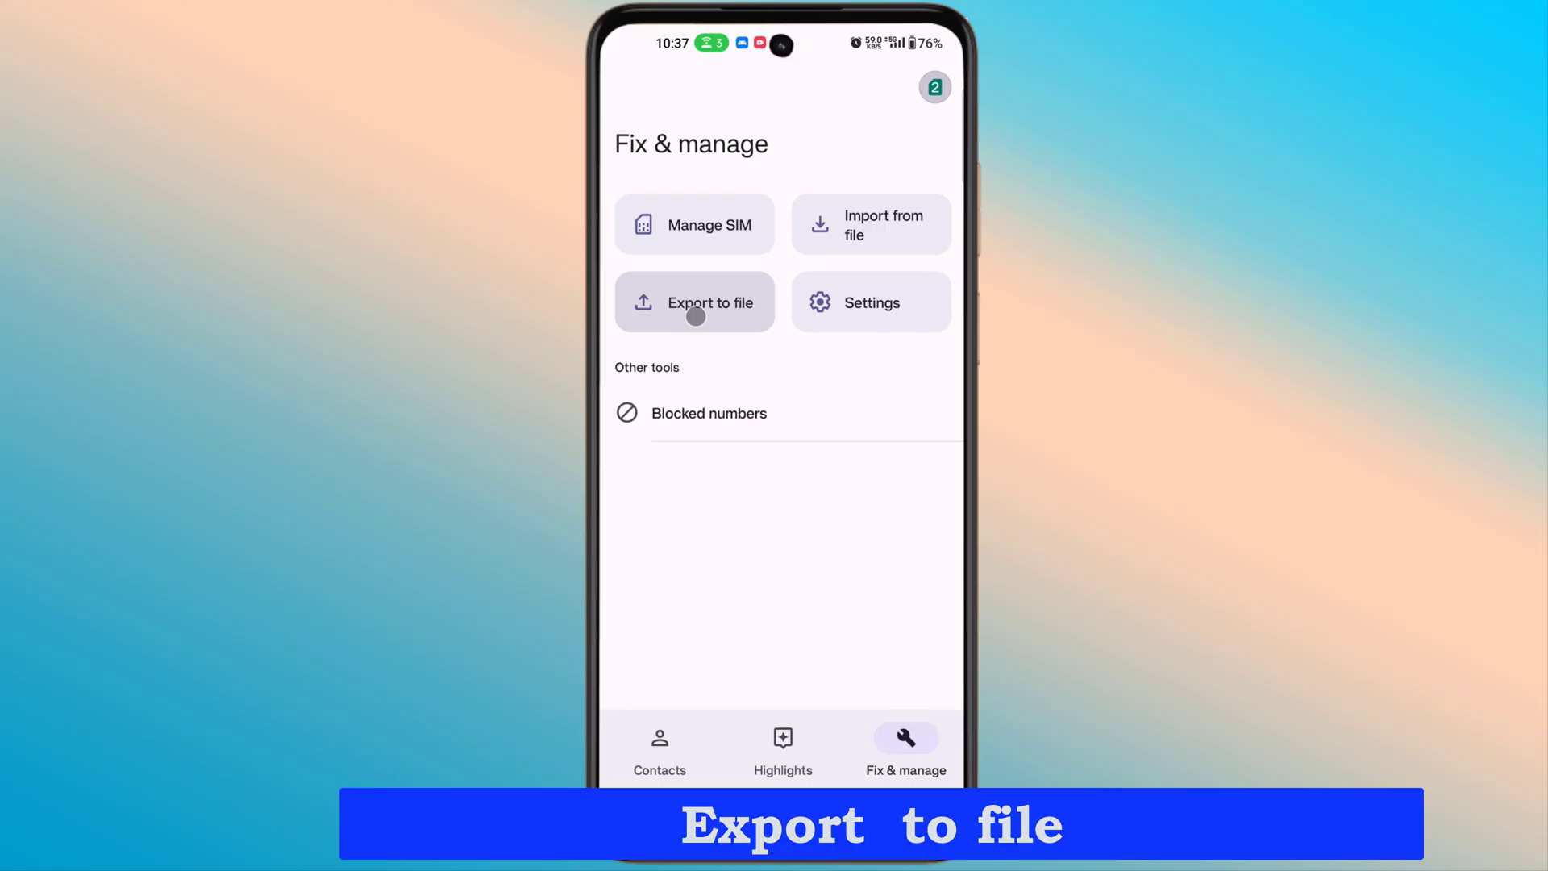
Export the SIM2 and Device contacts to a file
{"action": "left_click", "coordinate": [695, 302]}
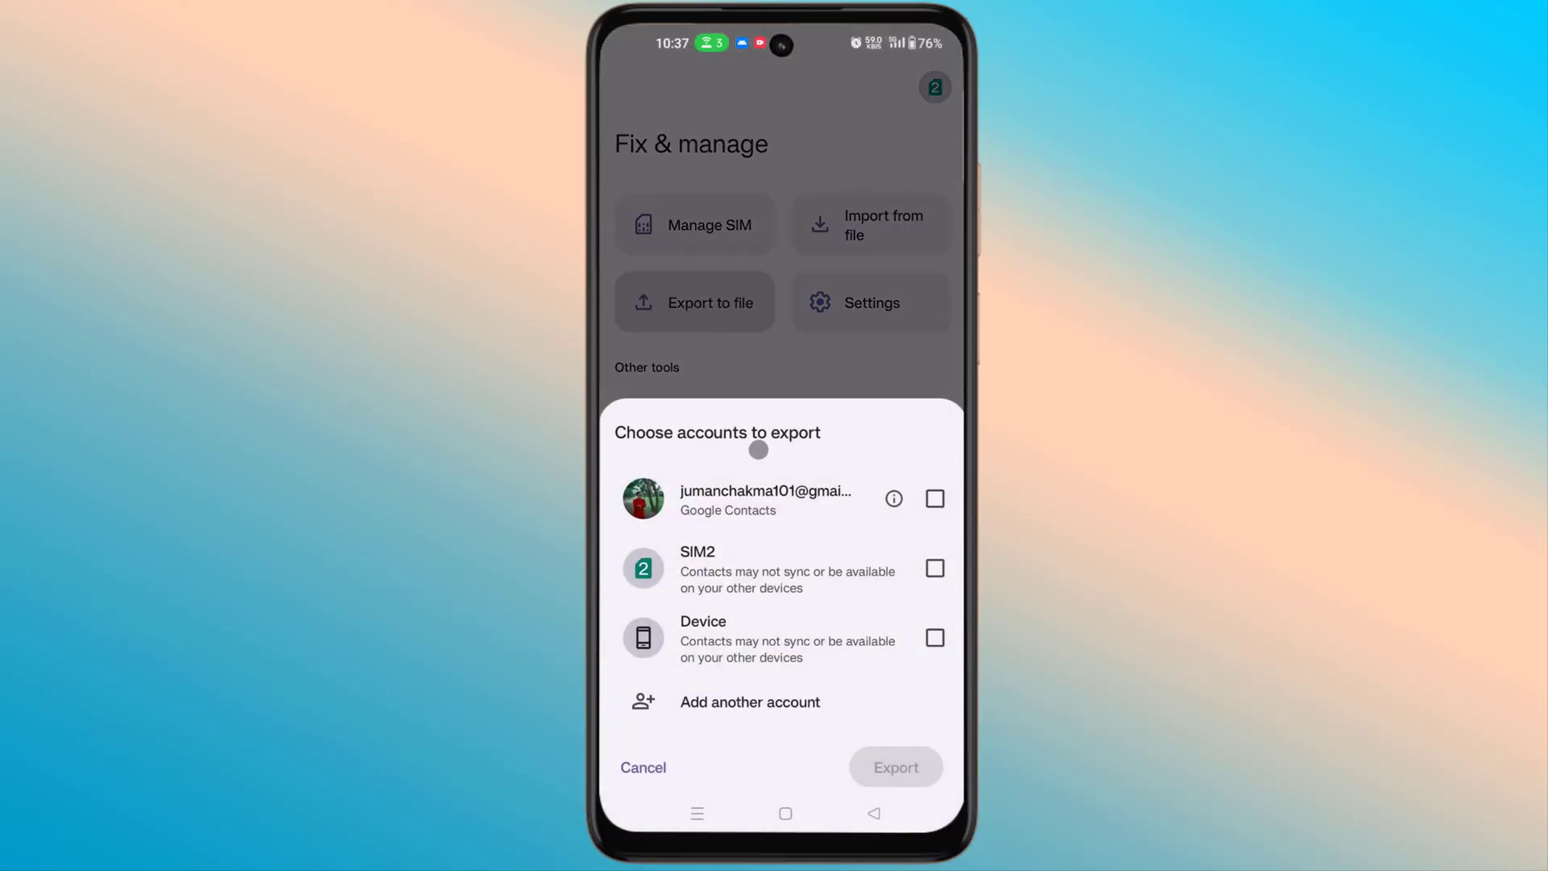
{"action": "left_click", "coordinate": [932, 637]}
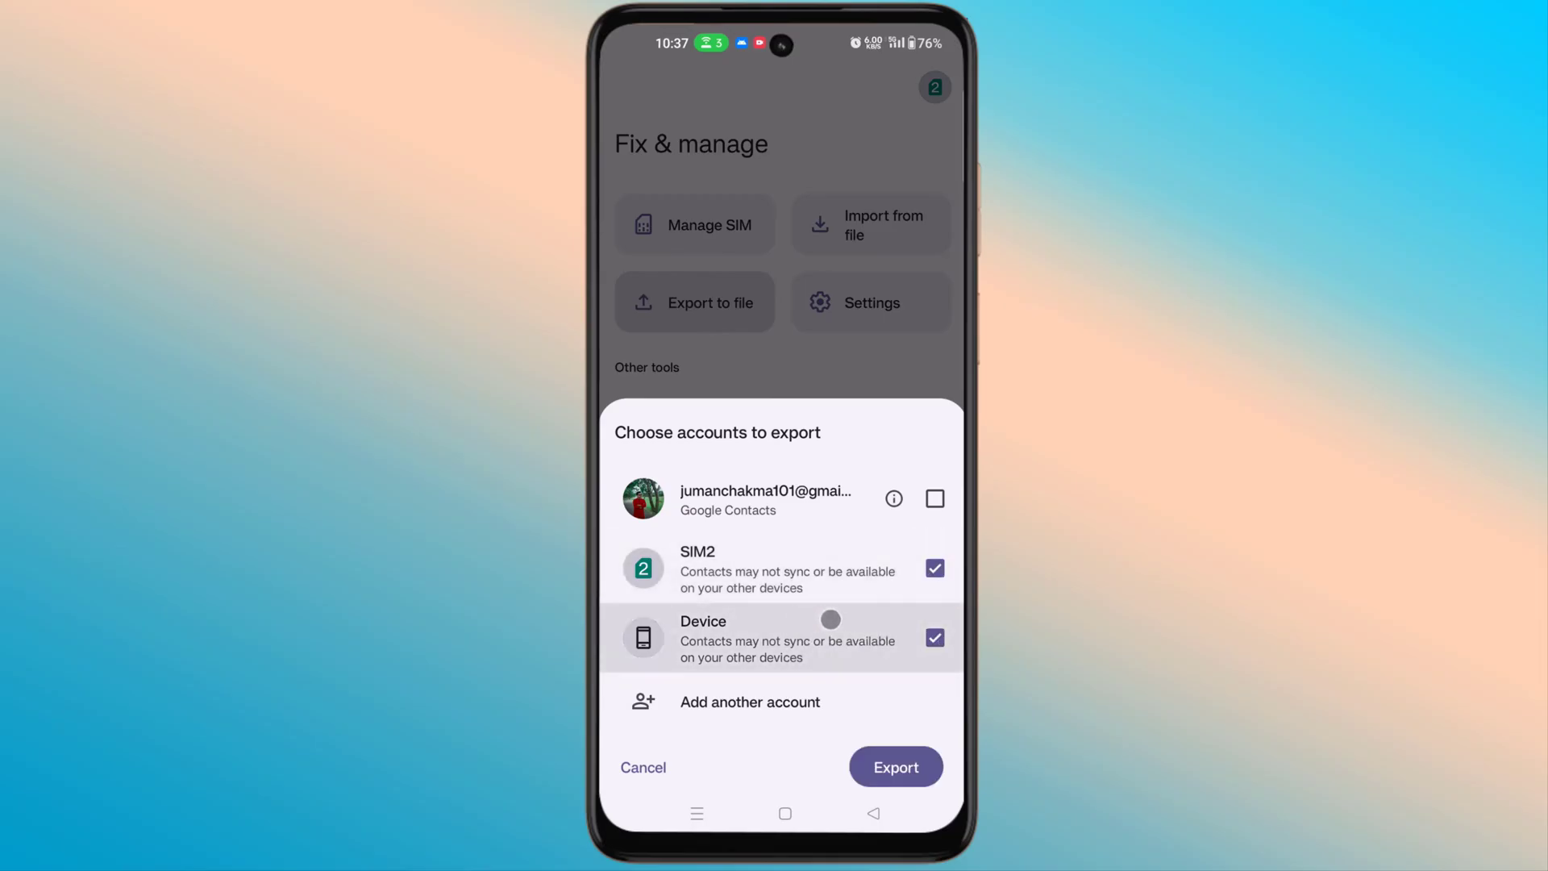
{"action": "left_click", "coordinate": [894, 767]}
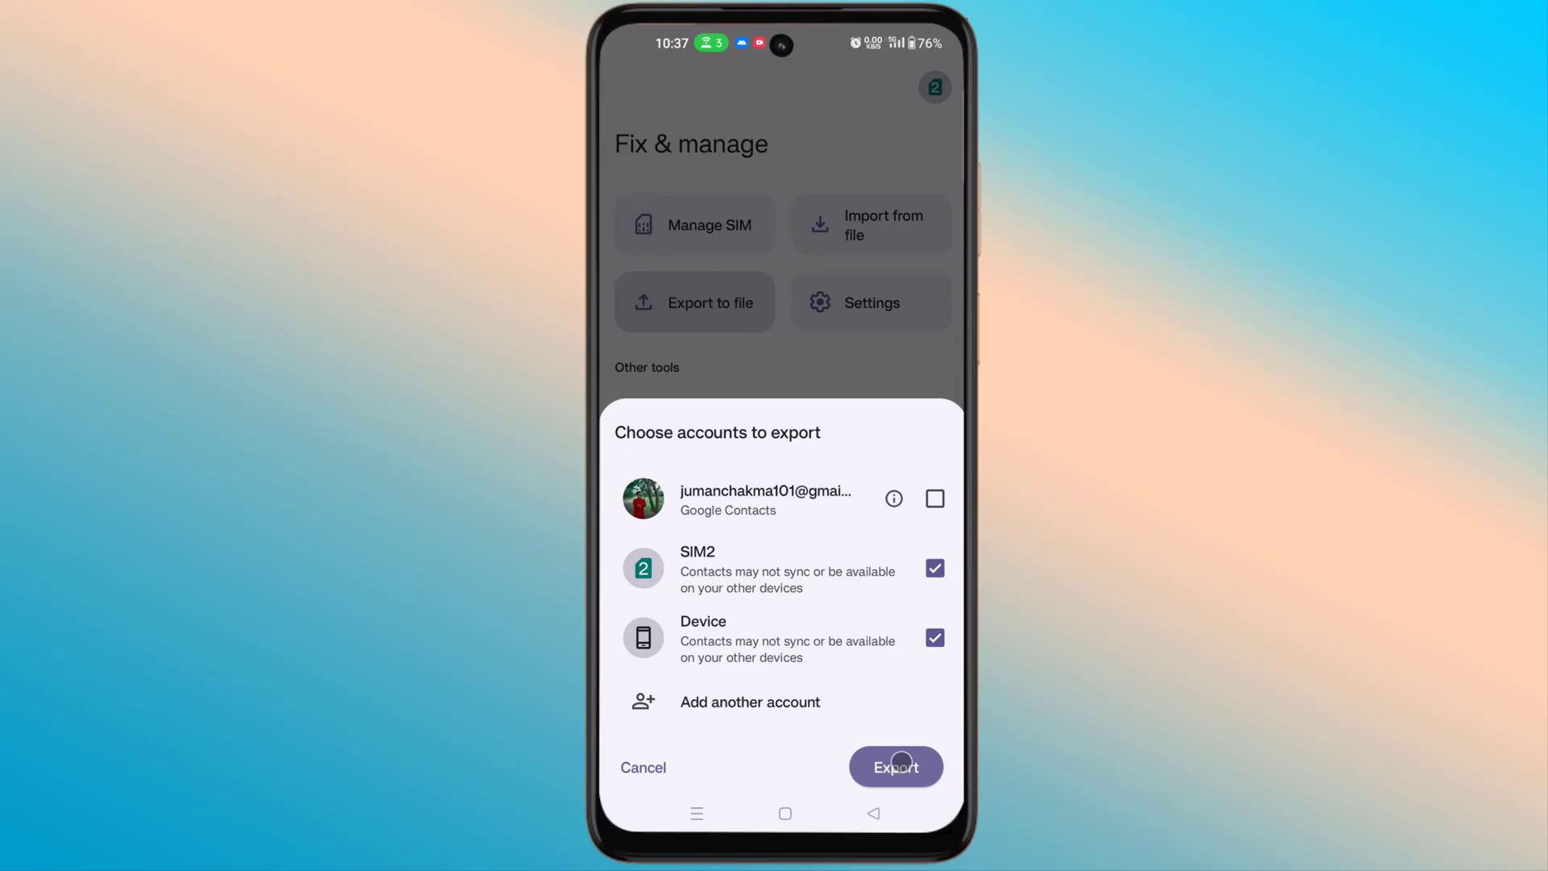
{"action": "left_click", "coordinate": [894, 766]}
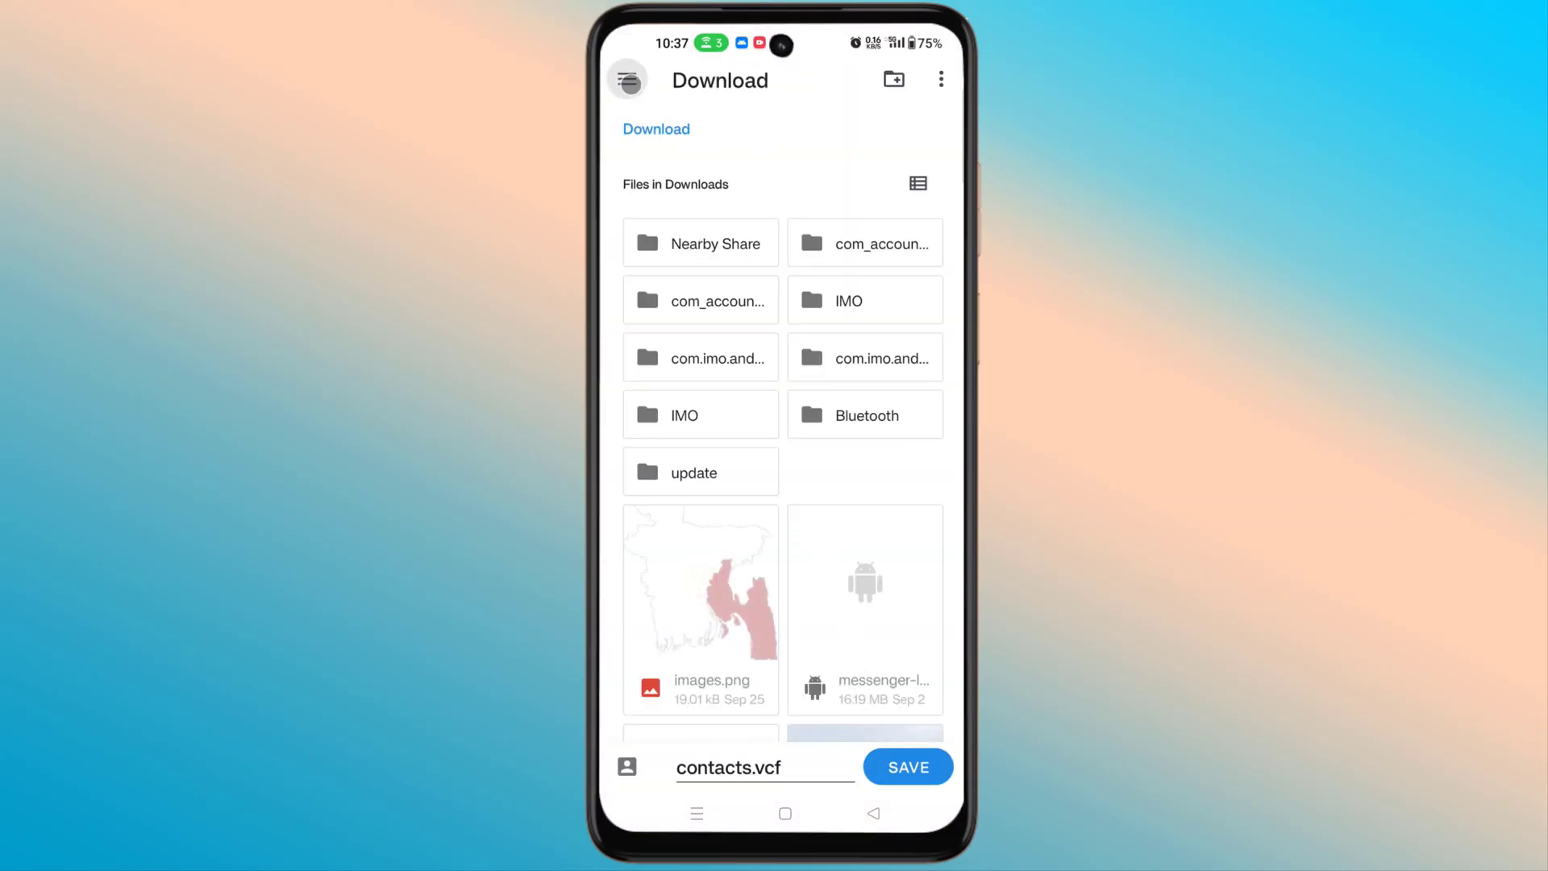
Browse to the phone's internal storage and start a new folder
{"action": "left_click", "coordinate": [627, 80]}
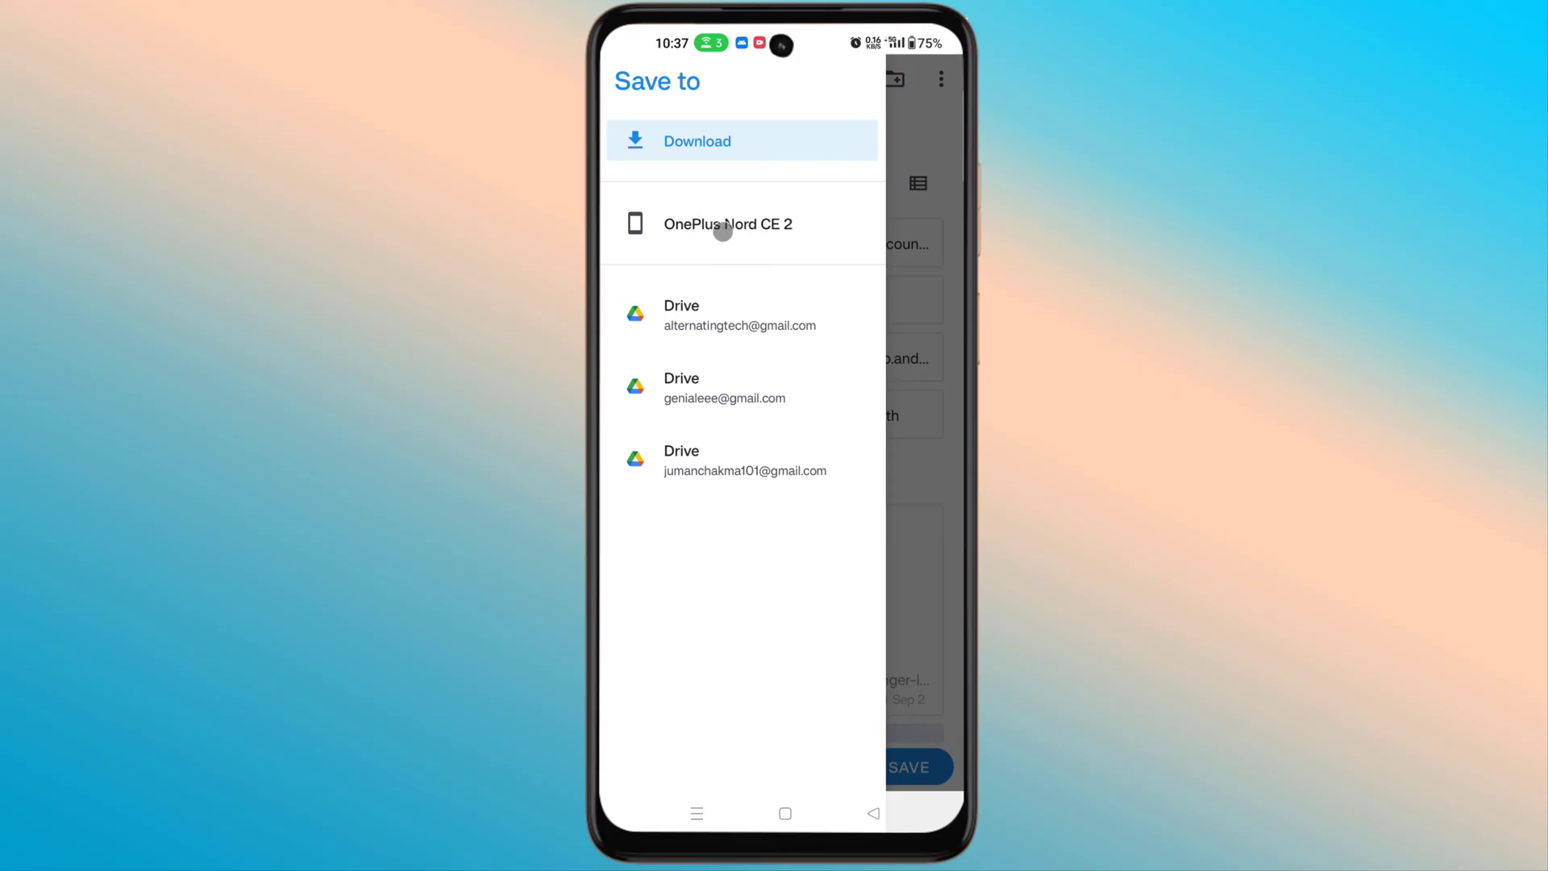
{"action": "left_click", "coordinate": [727, 224]}
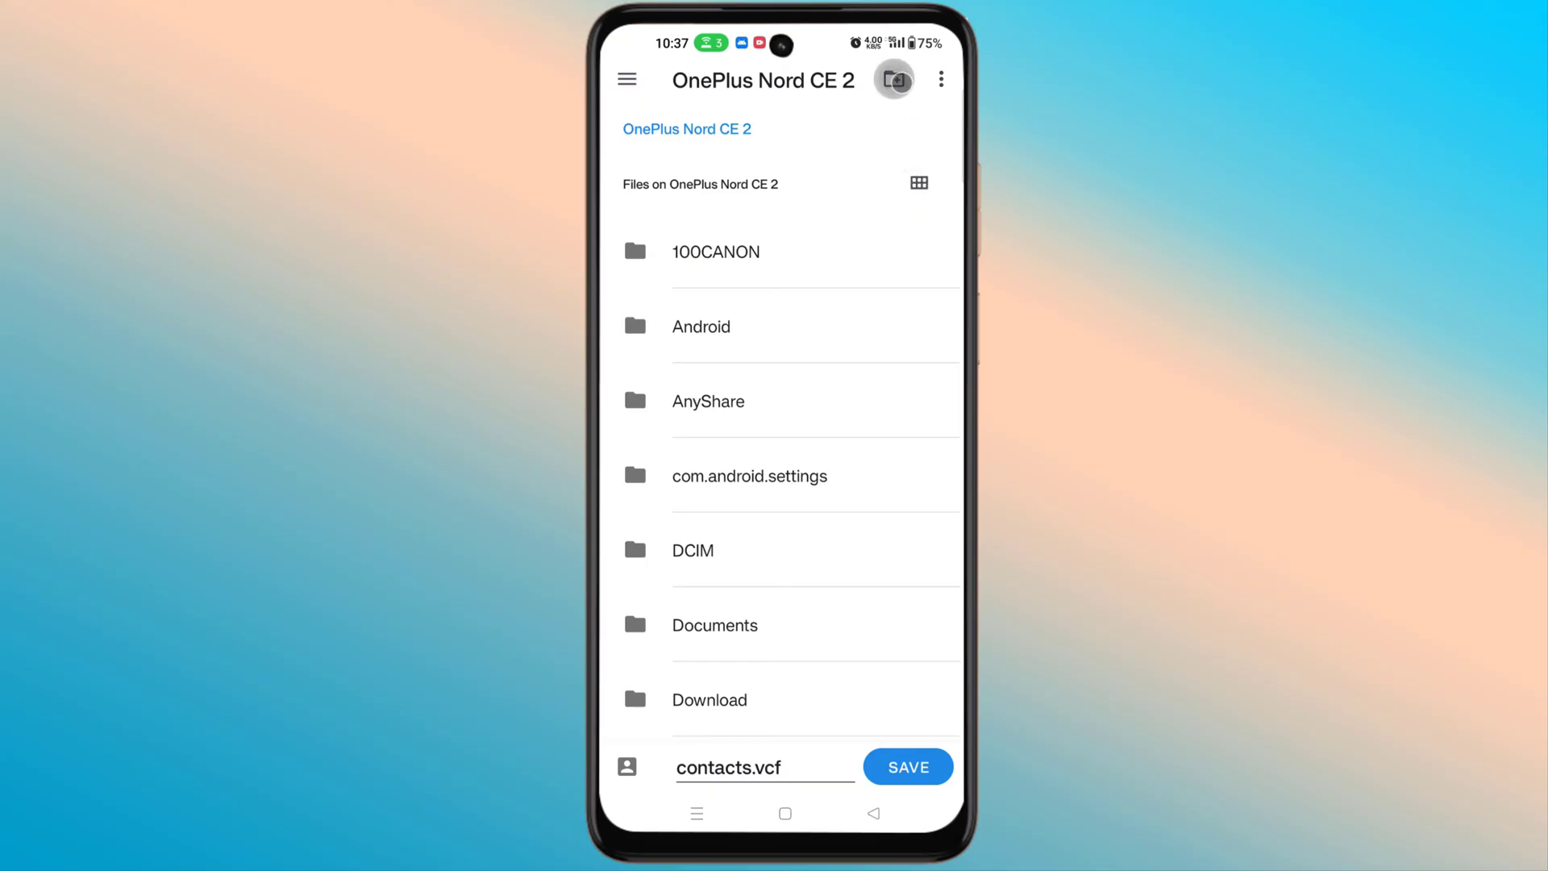
{"action": "left_click", "coordinate": [892, 80]}
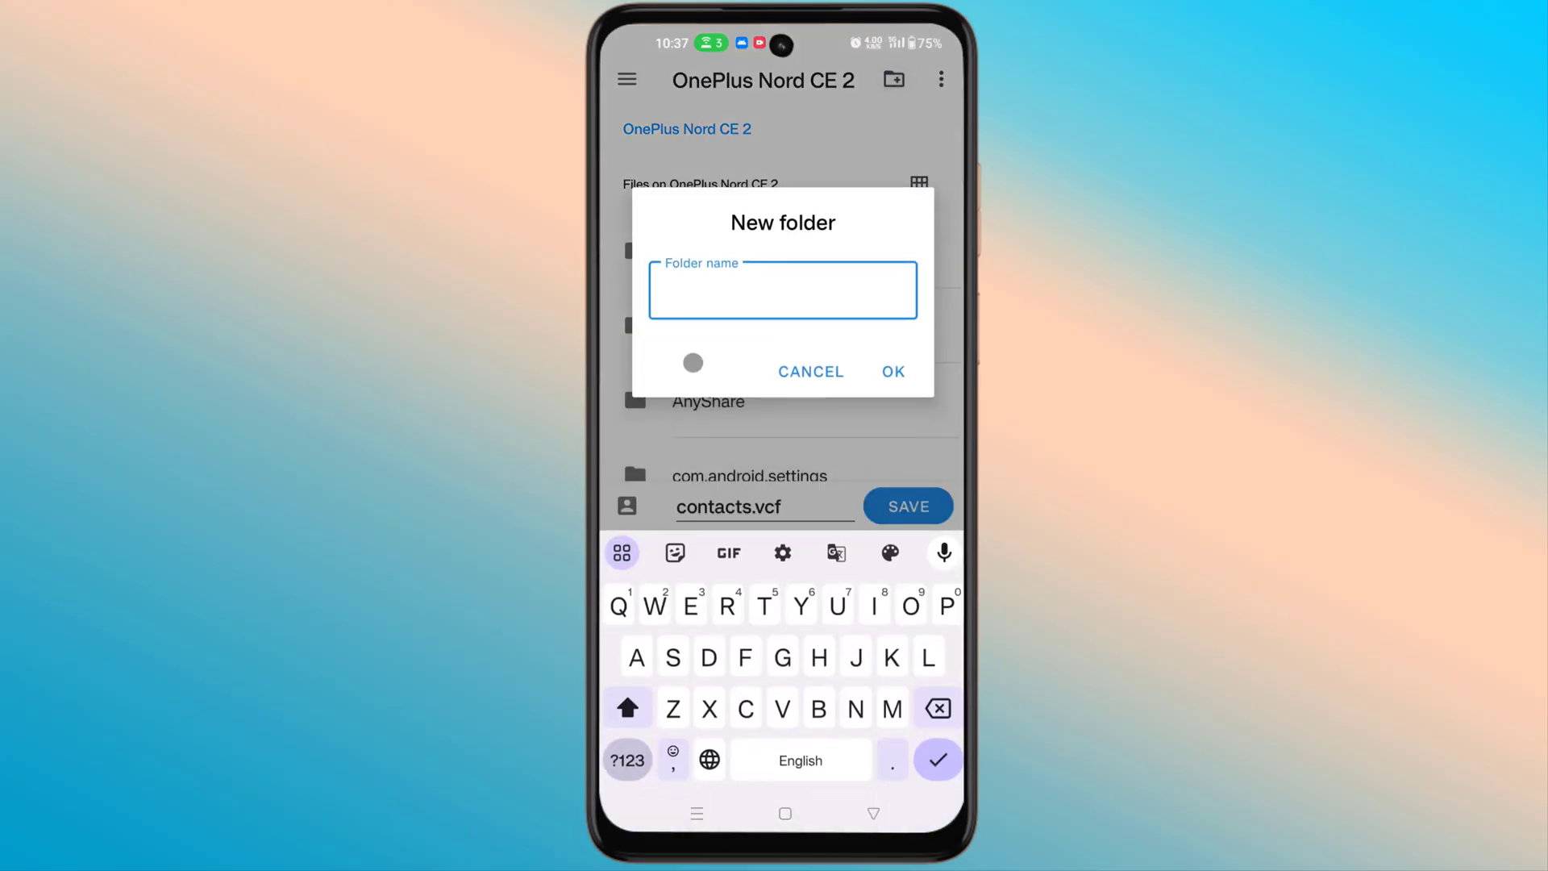
Create a folder named 'Contact' and save contacts.vcf inside it
{"action": "type", "text": "Cont"}
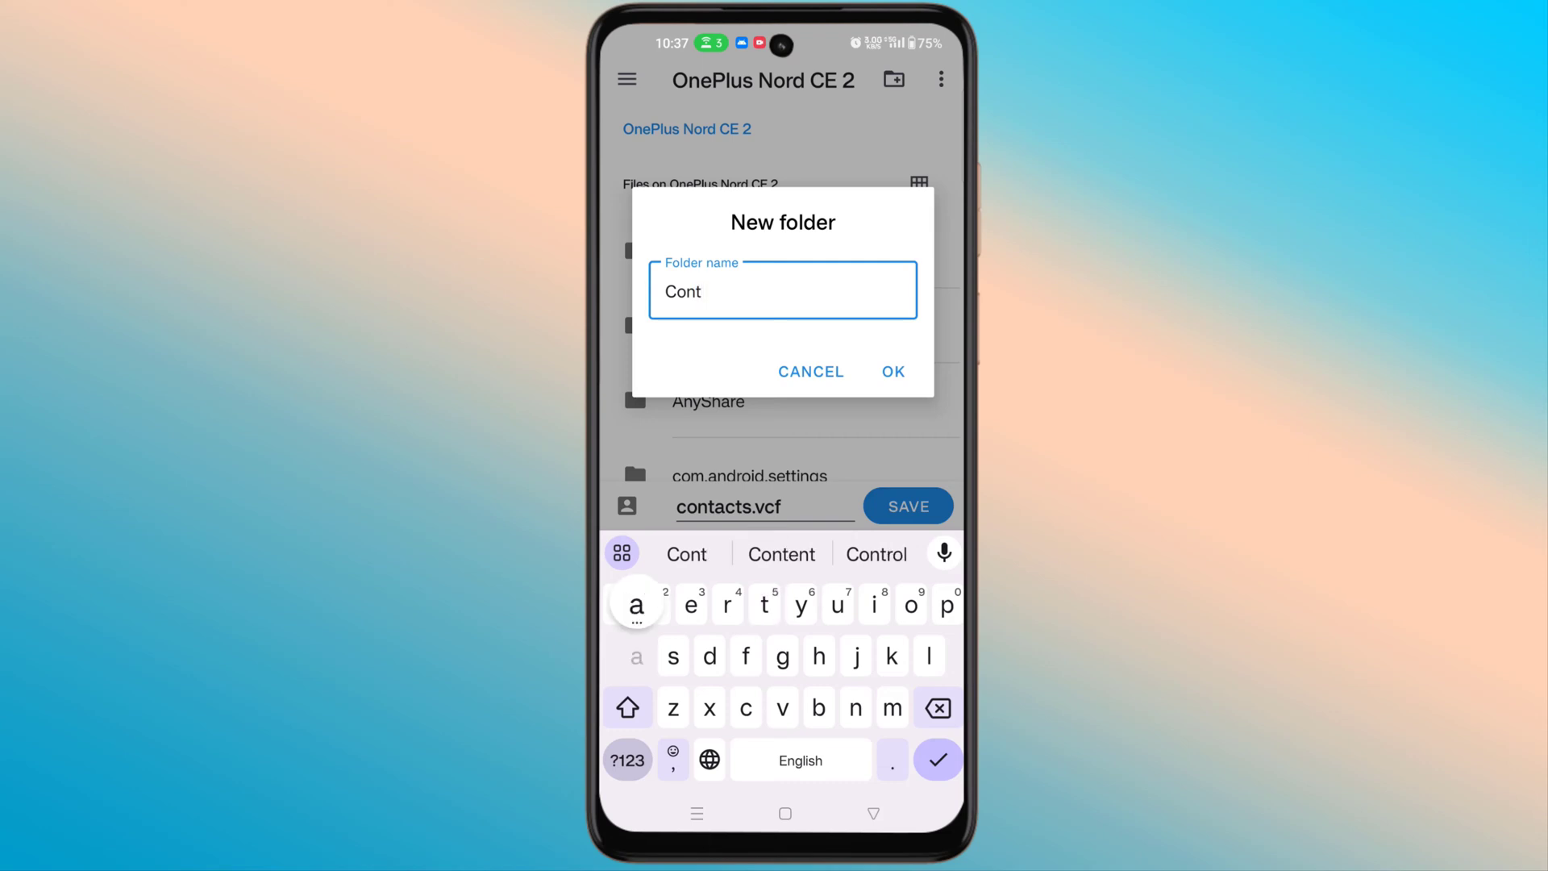
{"action": "type", "text": "act"}
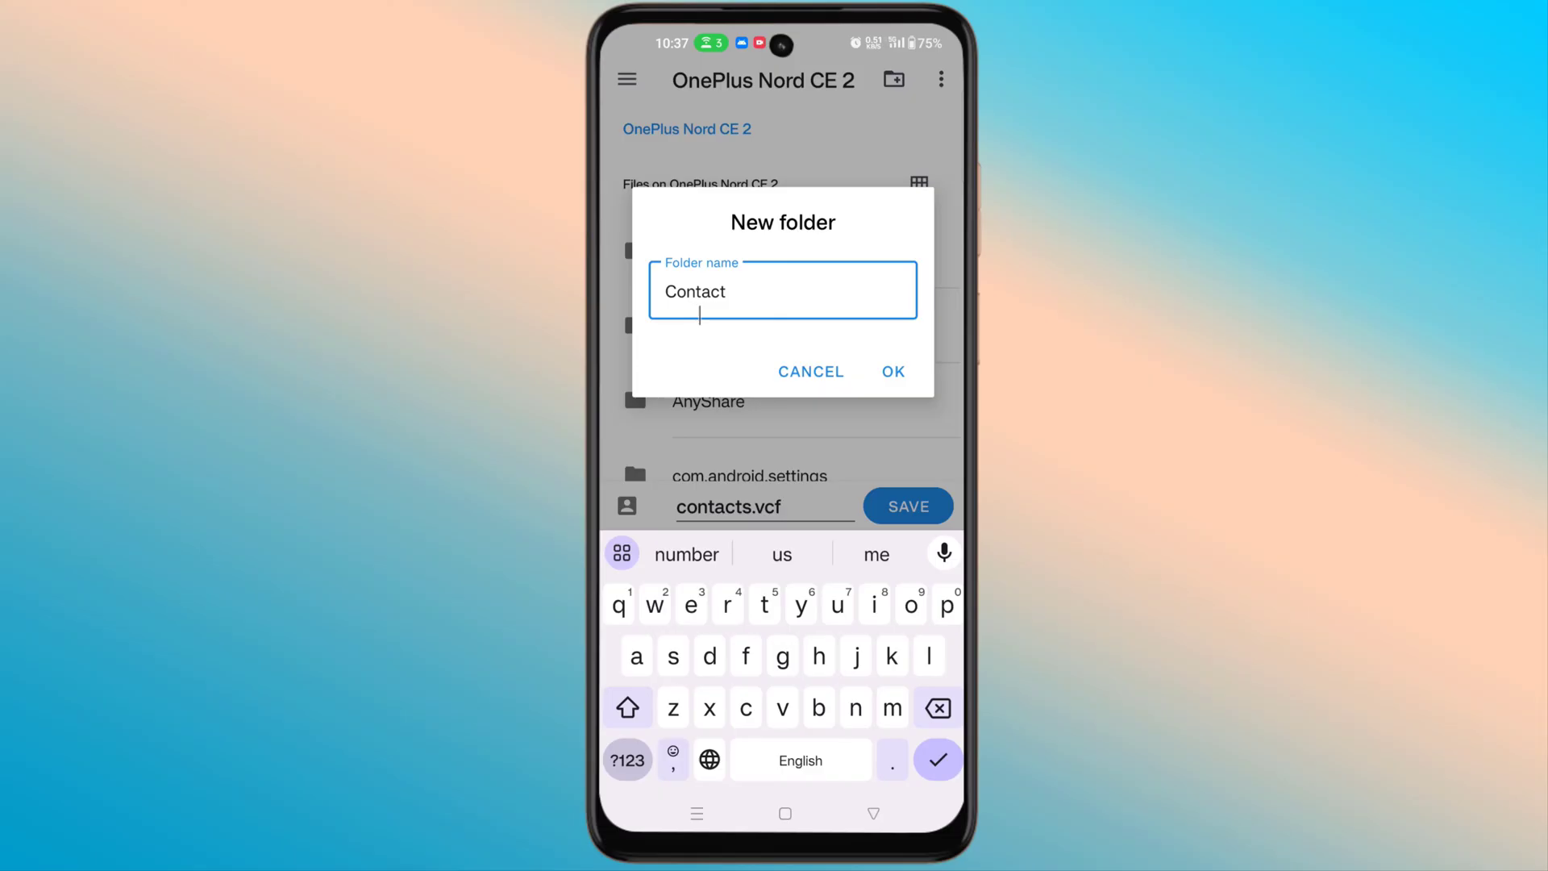
{"action": "left_click", "coordinate": [890, 371]}
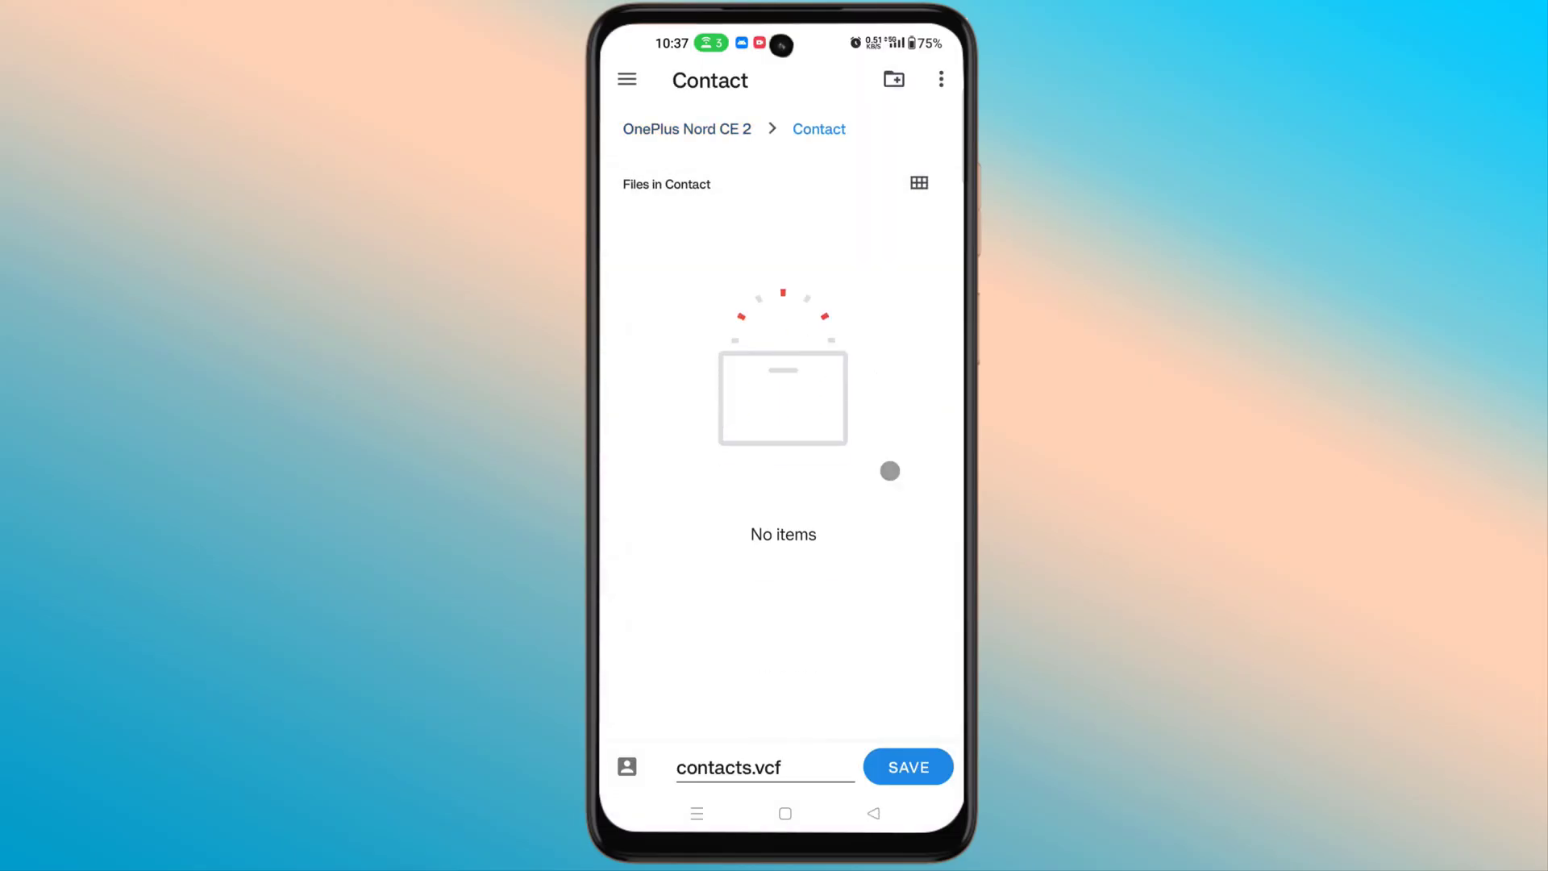
{"action": "left_click", "coordinate": [906, 766]}
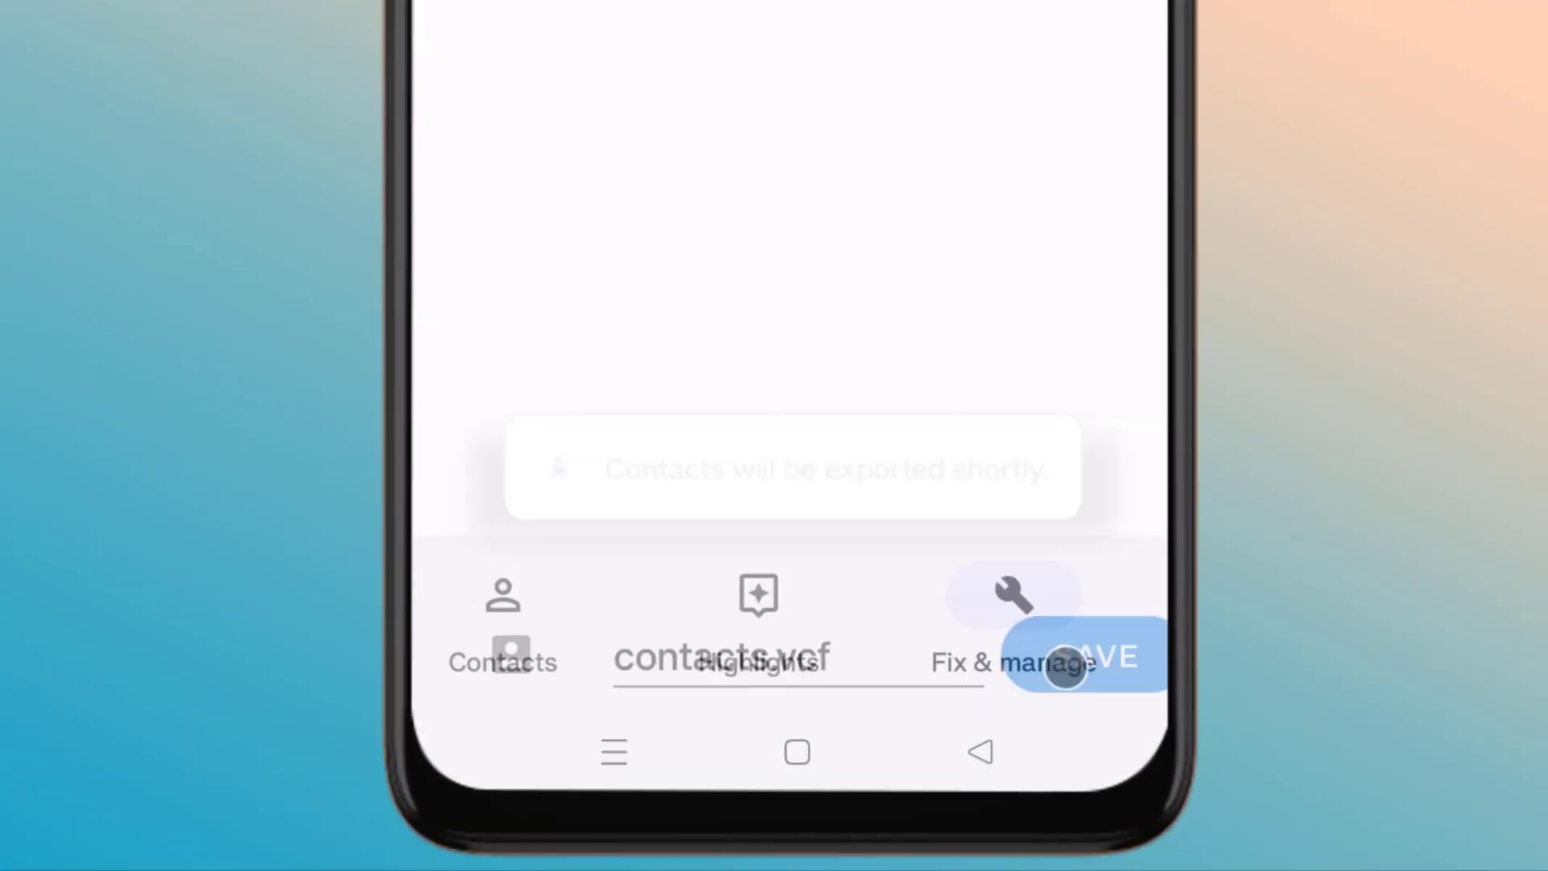
Open contacts.google.com in the browser, showing the single contact Malaili
{"action": "left_click", "coordinate": [1081, 657]}
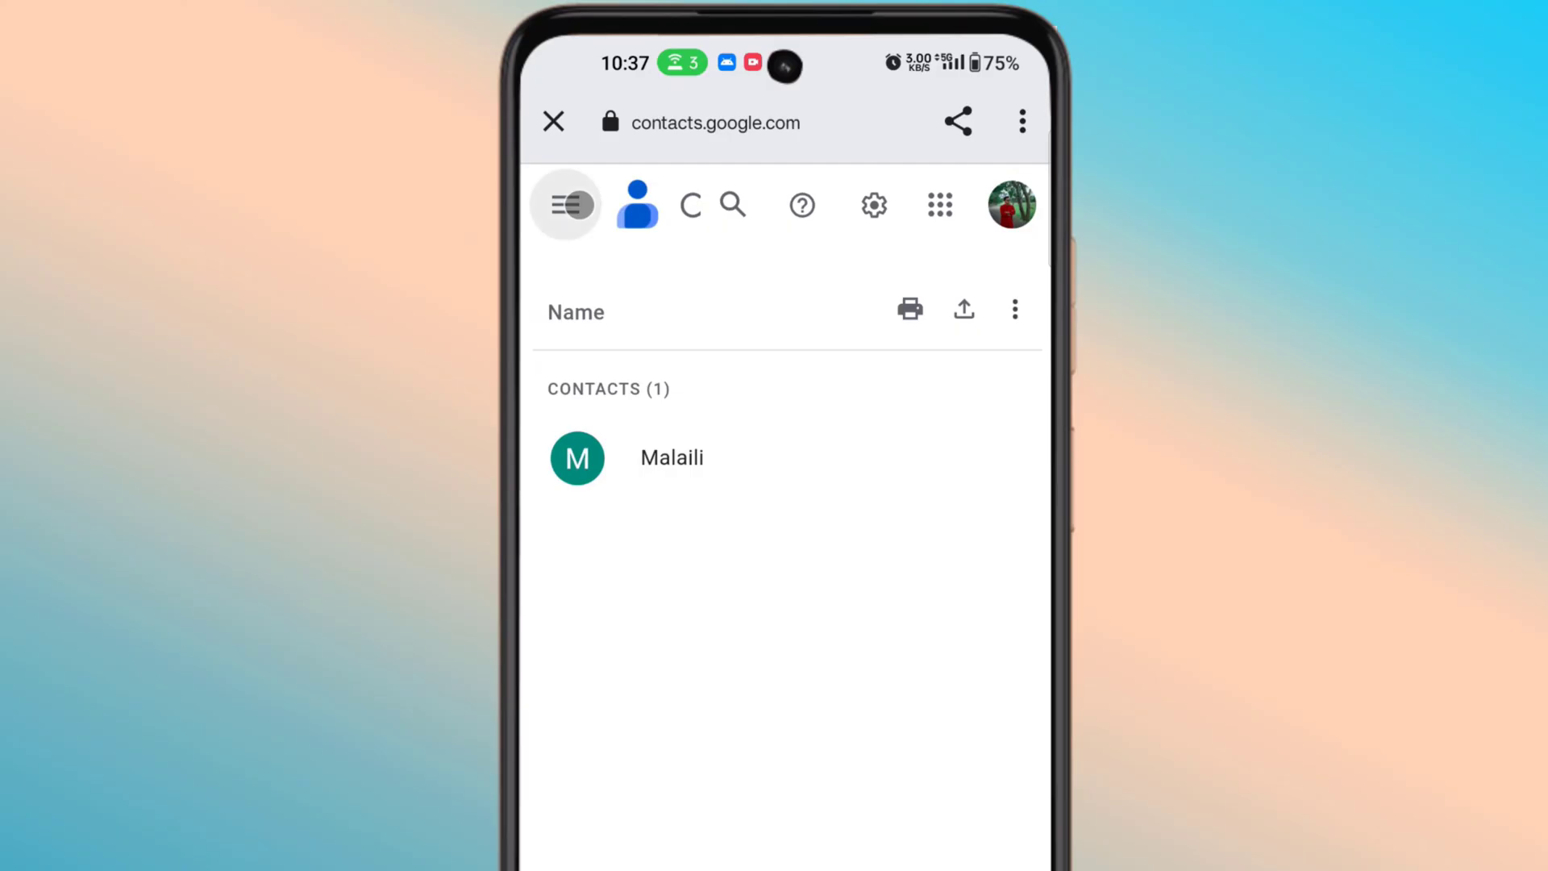
Choose Import from the Google Contacts menu and pick a file to upload
{"action": "left_click", "coordinate": [566, 204]}
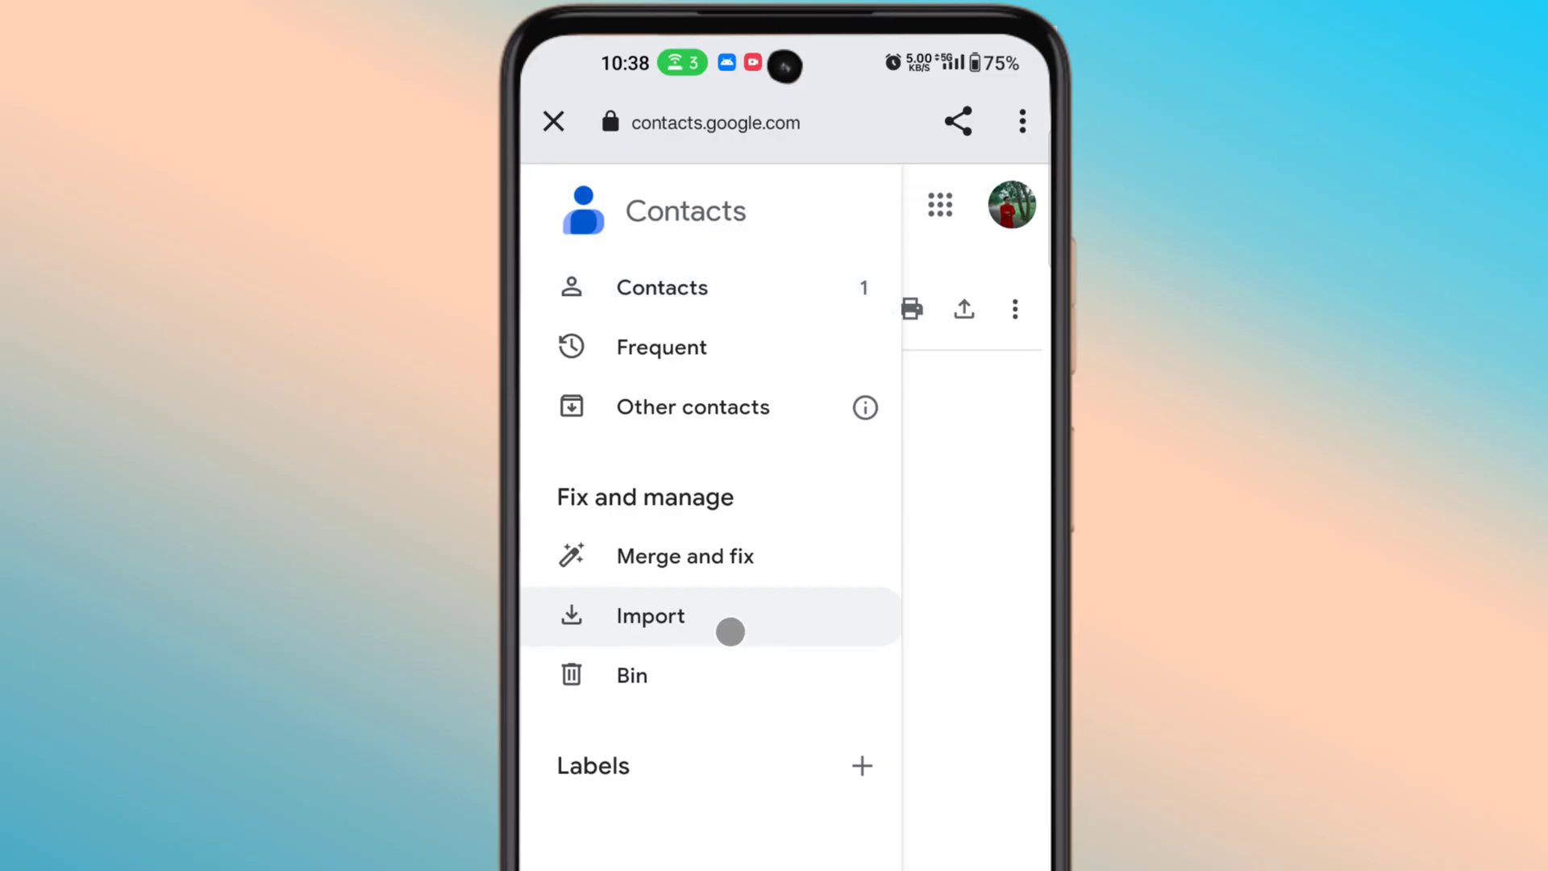
{"action": "left_click", "coordinate": [650, 615]}
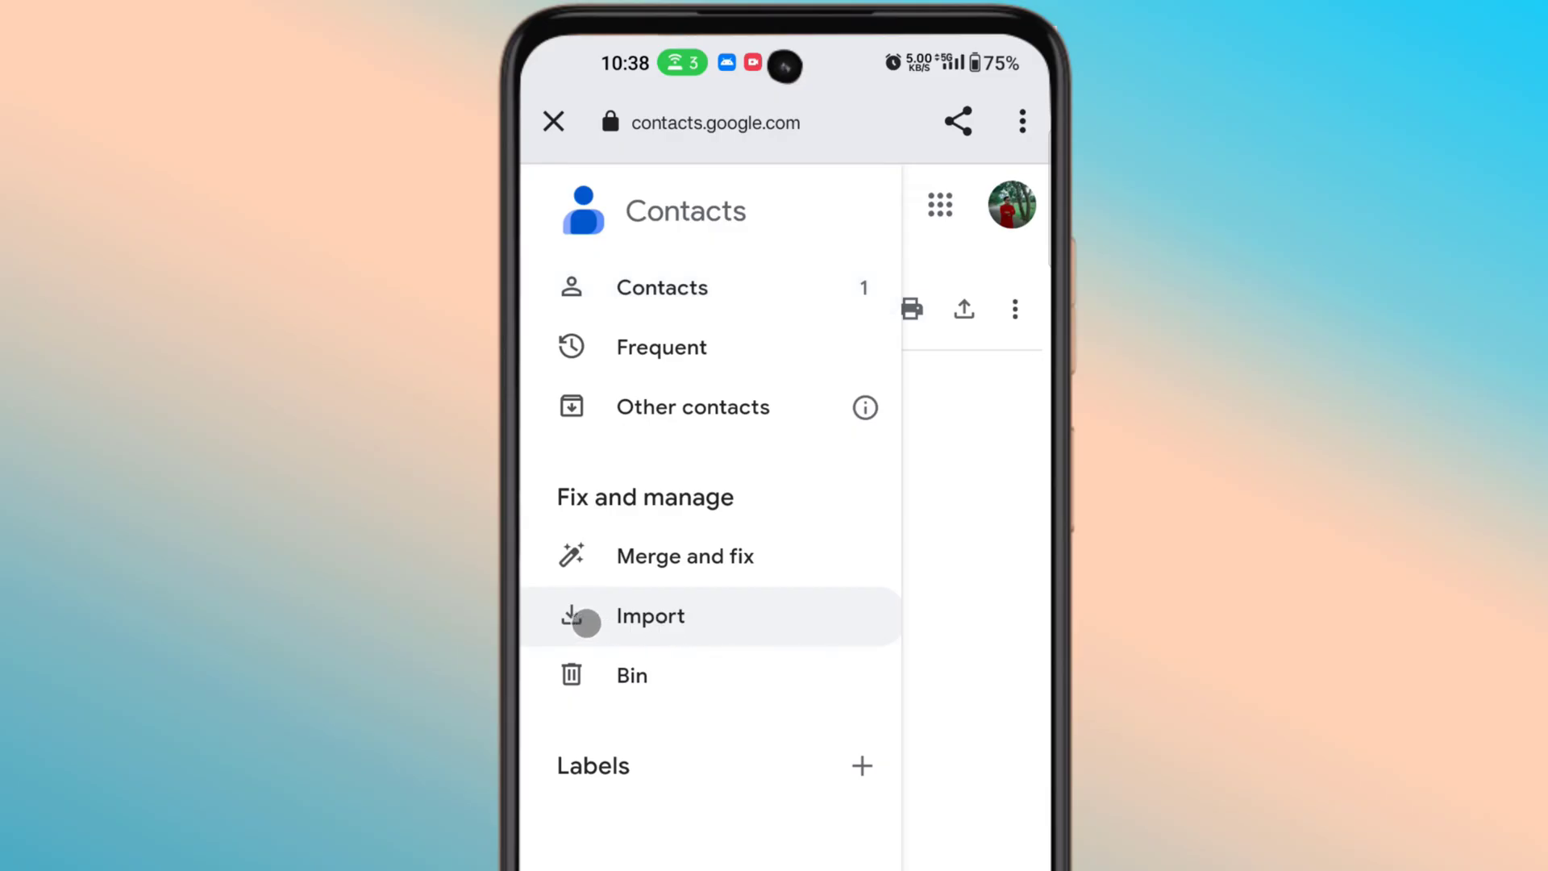
{"action": "left_click", "coordinate": [649, 615]}
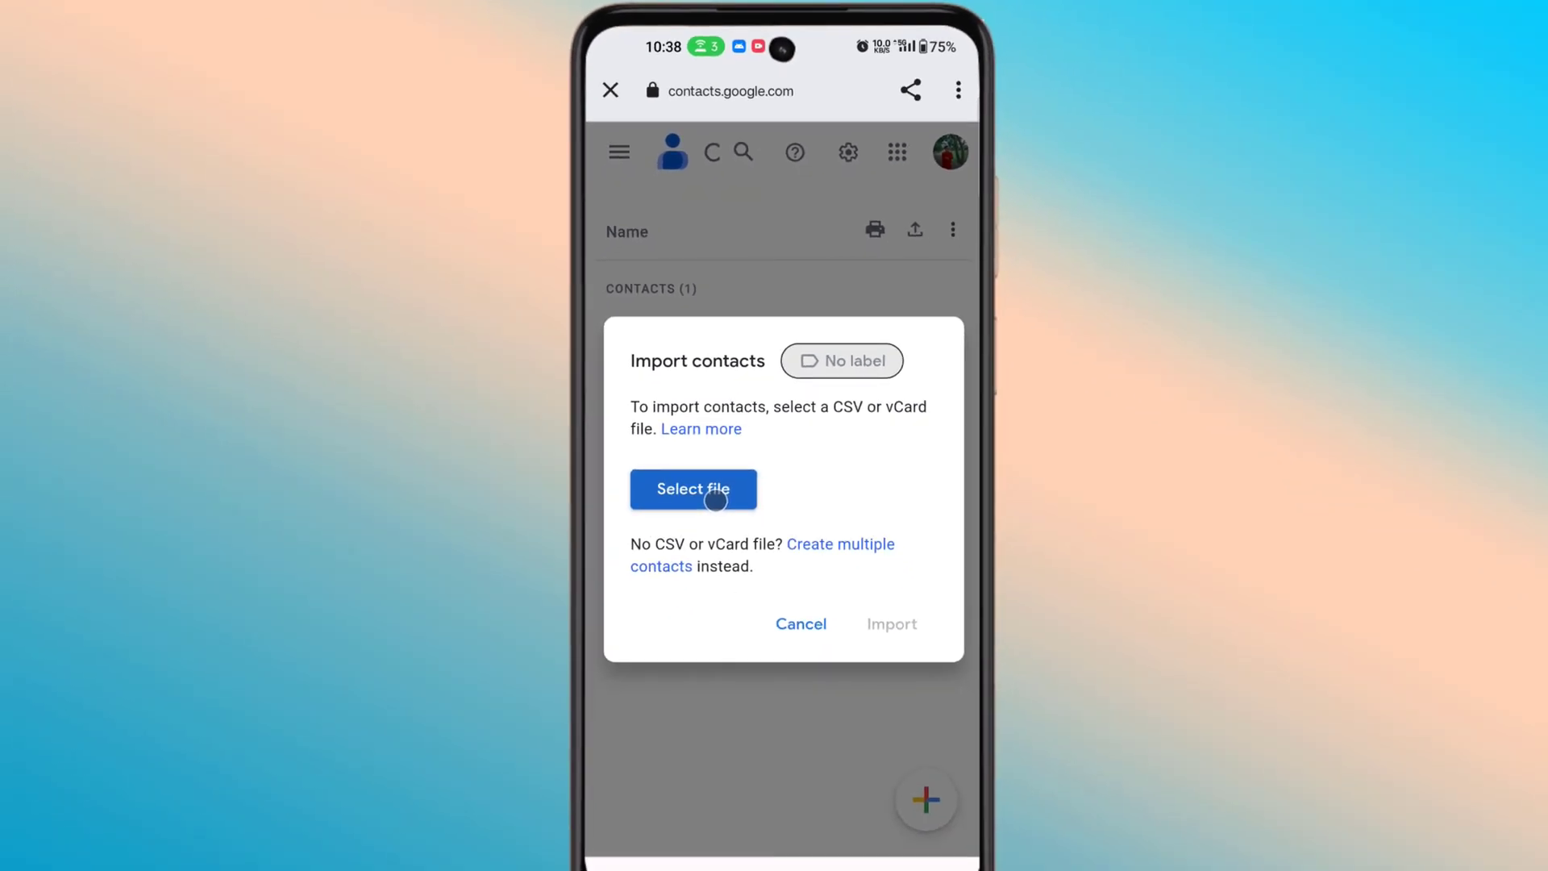
{"action": "left_click", "coordinate": [692, 489]}
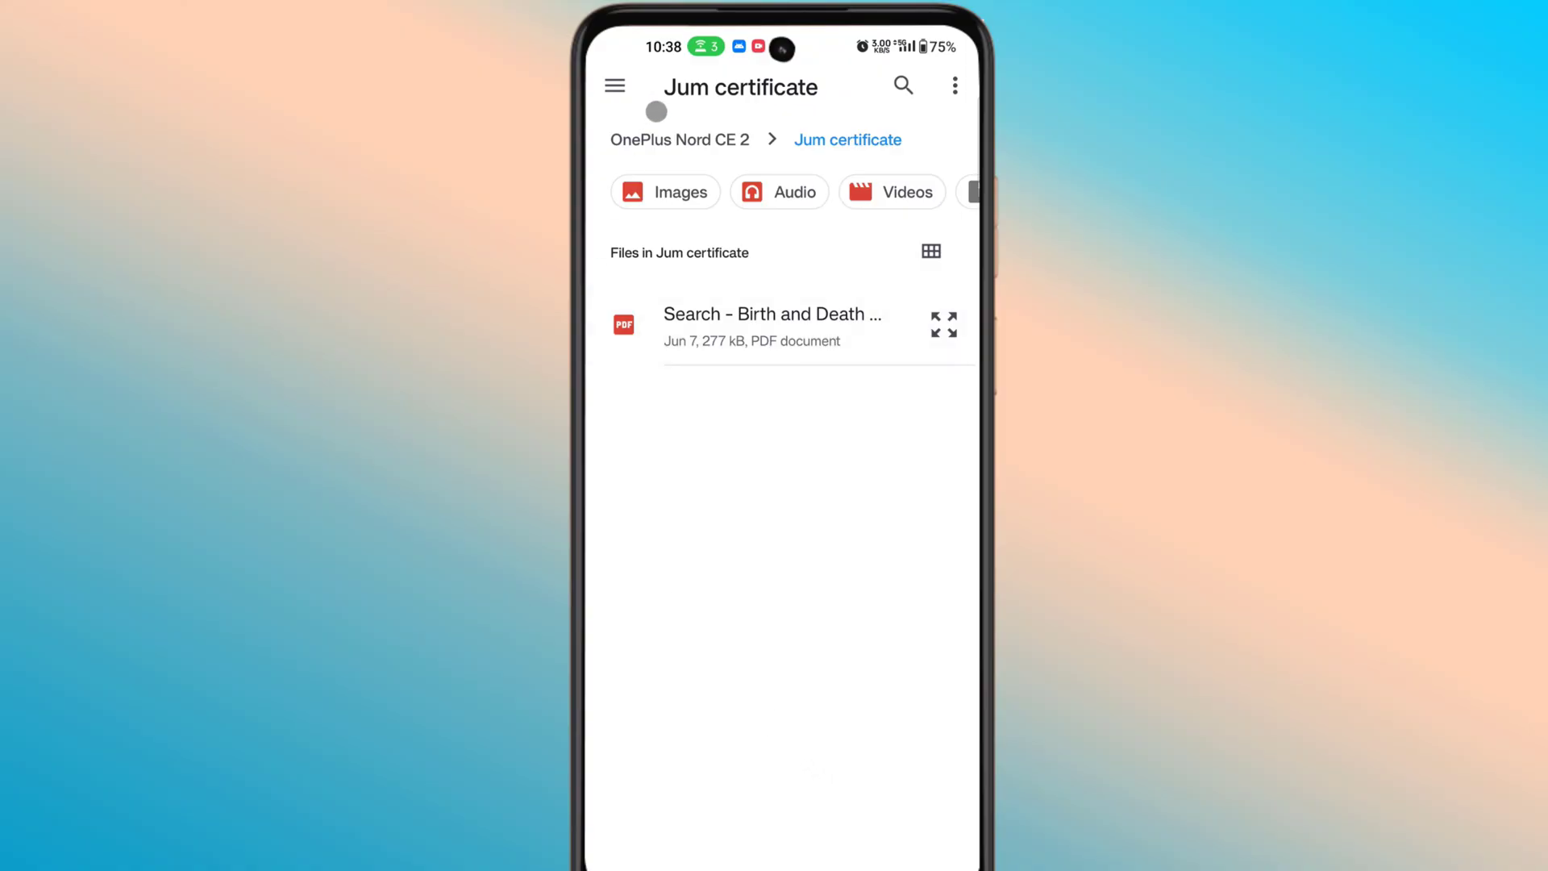
Browse the phone's internal storage to the Contact folder holding contacts.vcf
{"action": "left_click", "coordinate": [614, 86]}
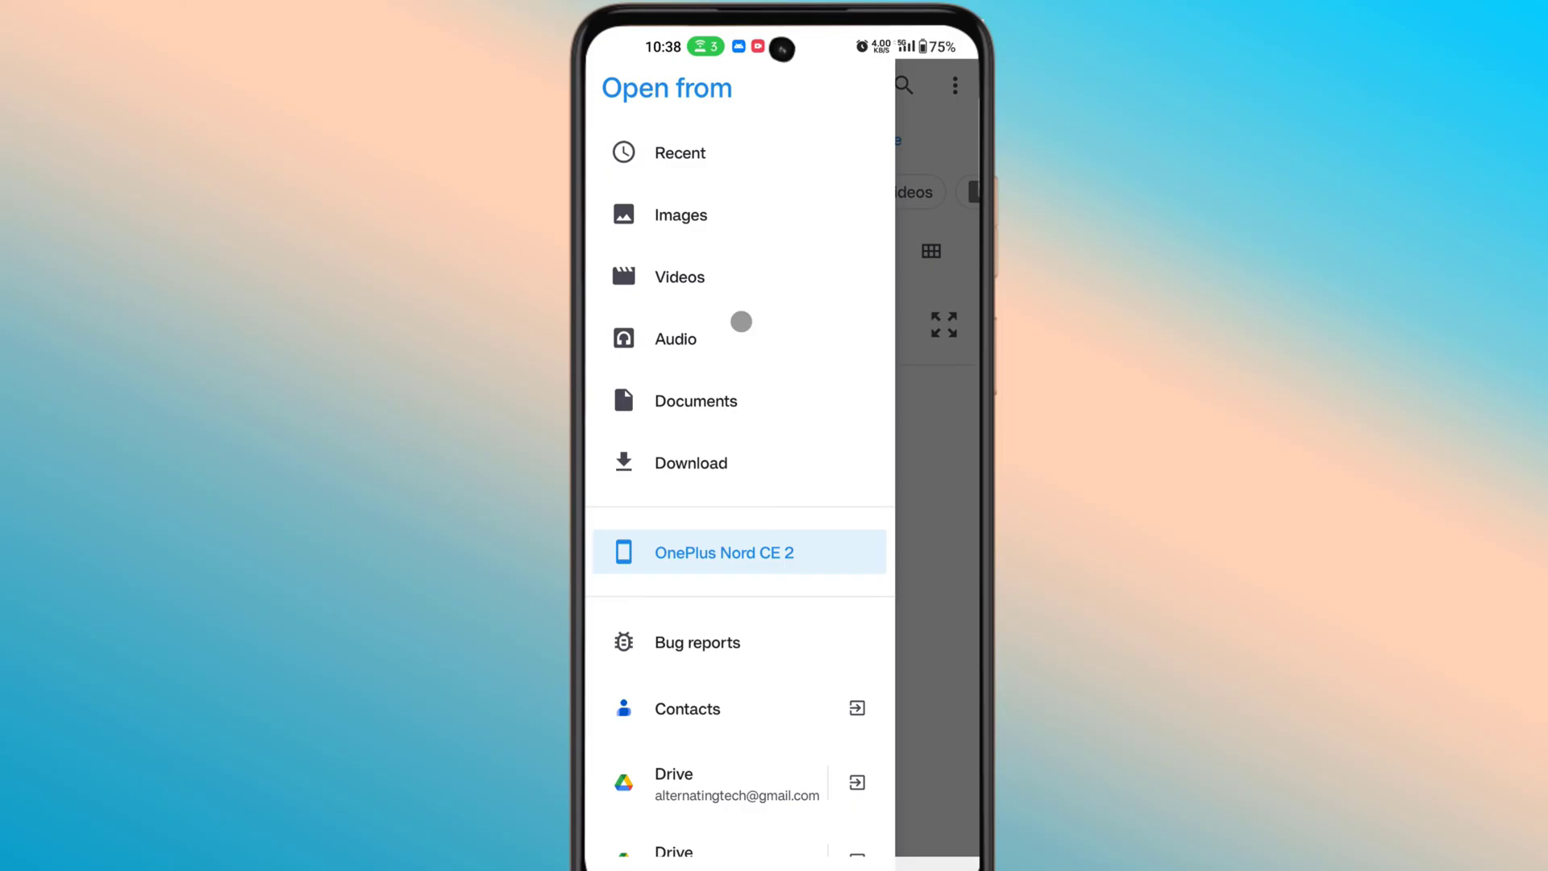
{"action": "left_click", "coordinate": [724, 552]}
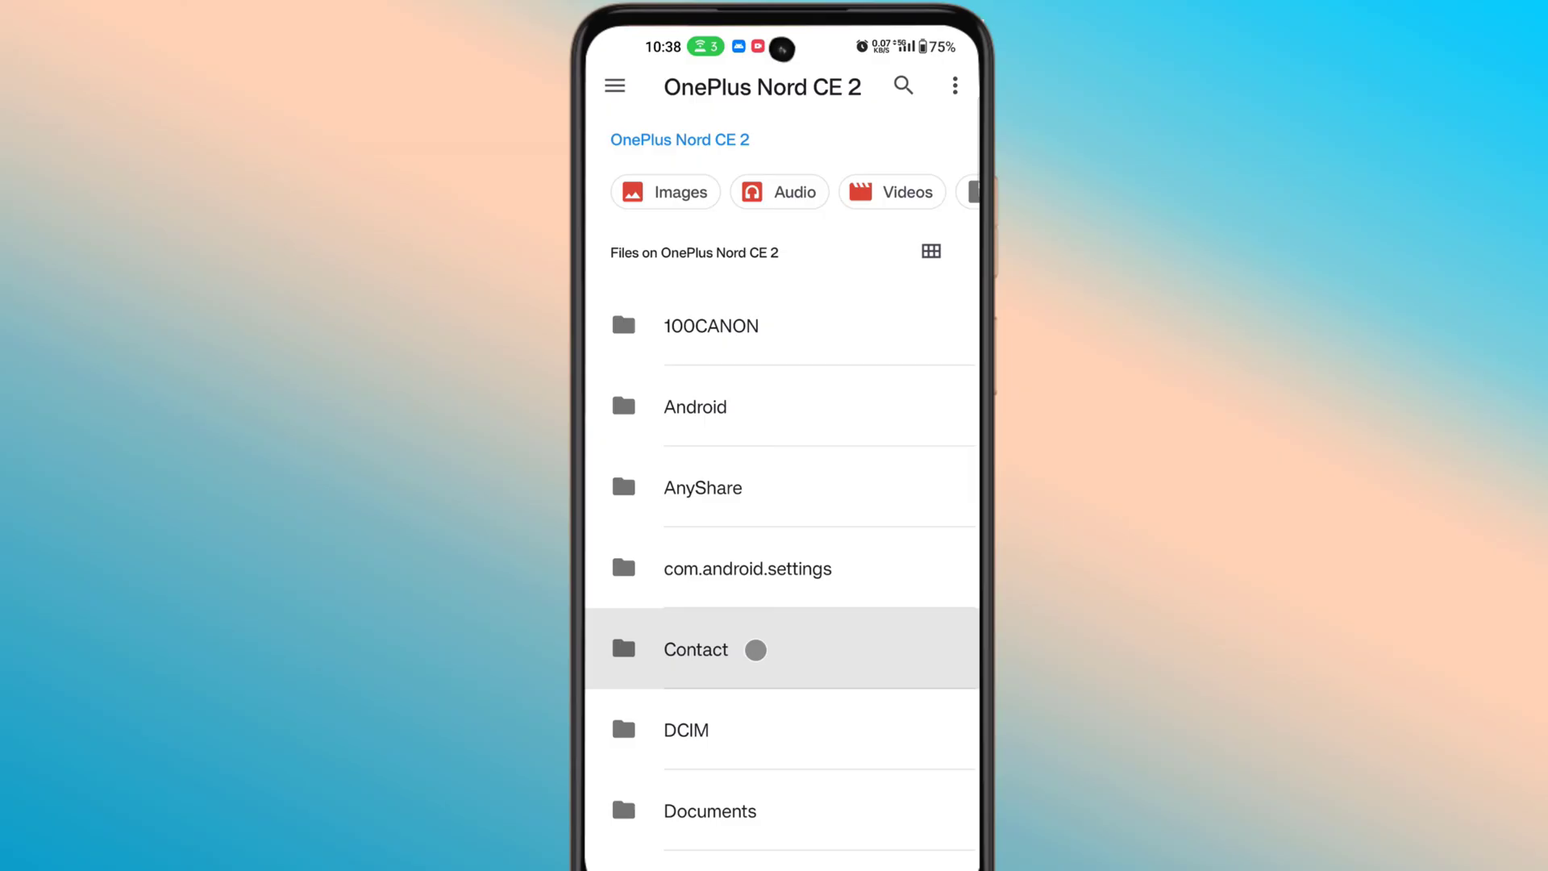
{"action": "left_click", "coordinate": [694, 648]}
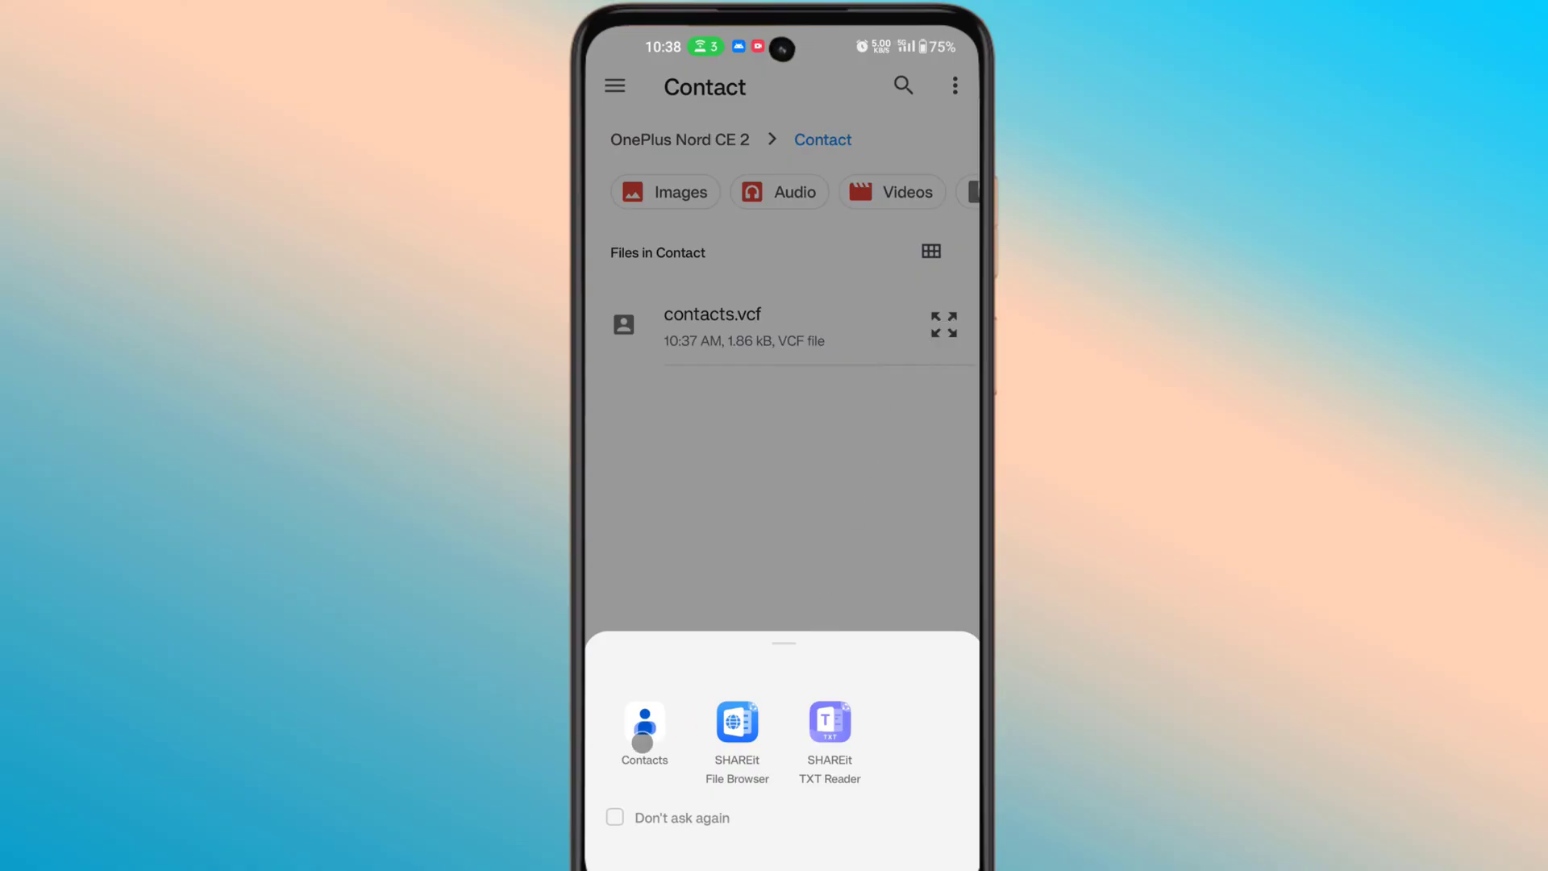
Open contacts.vcf with Contacts and save the imported contacts to the Google account
{"action": "left_click", "coordinate": [643, 727]}
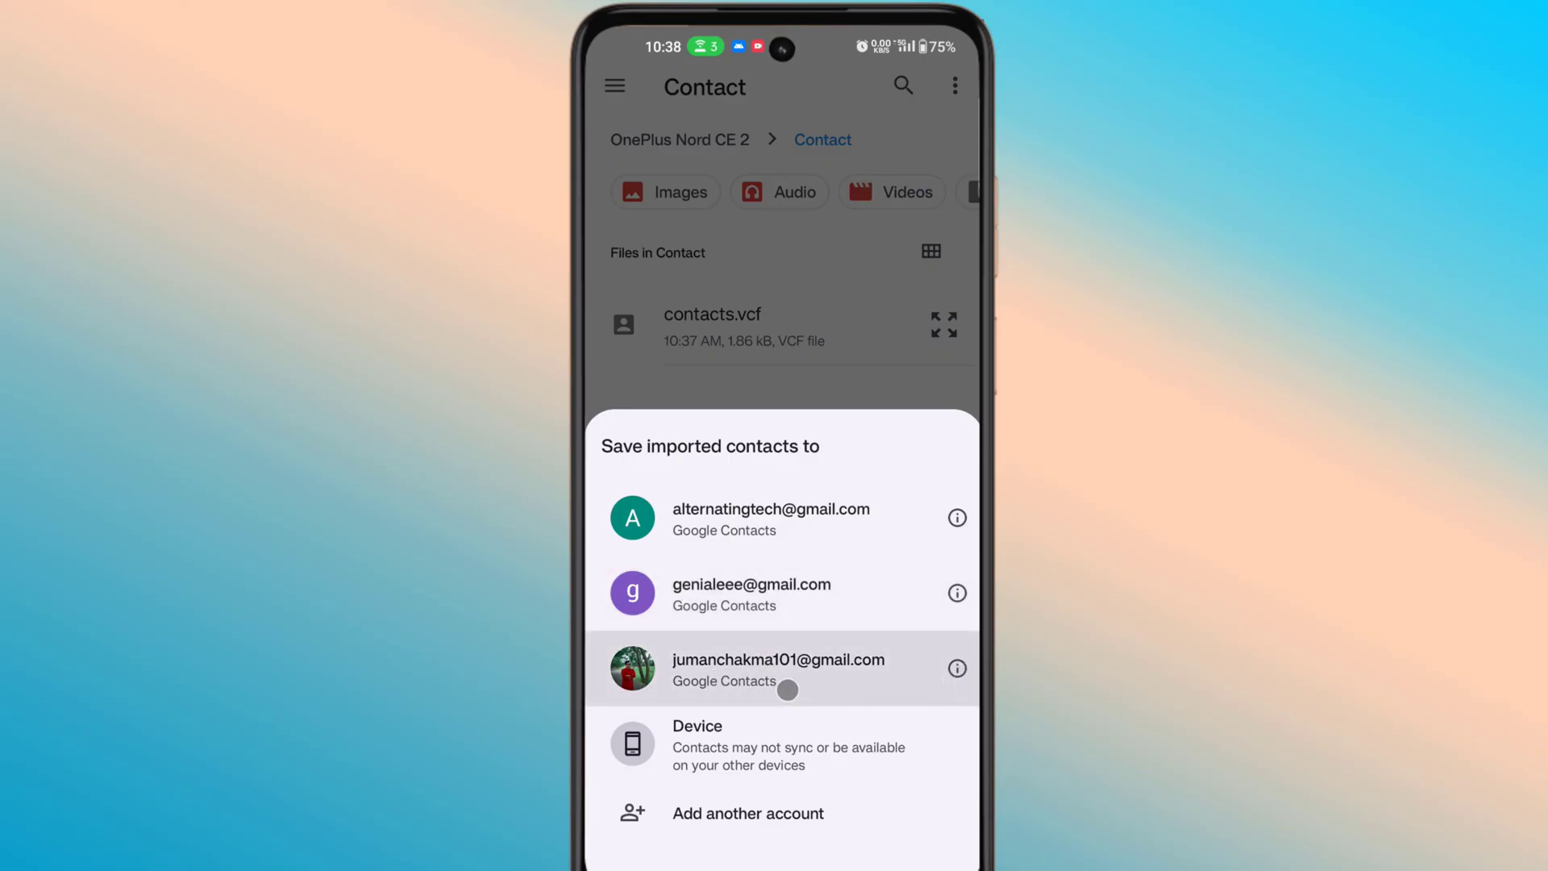
{"action": "left_click", "coordinate": [778, 668]}
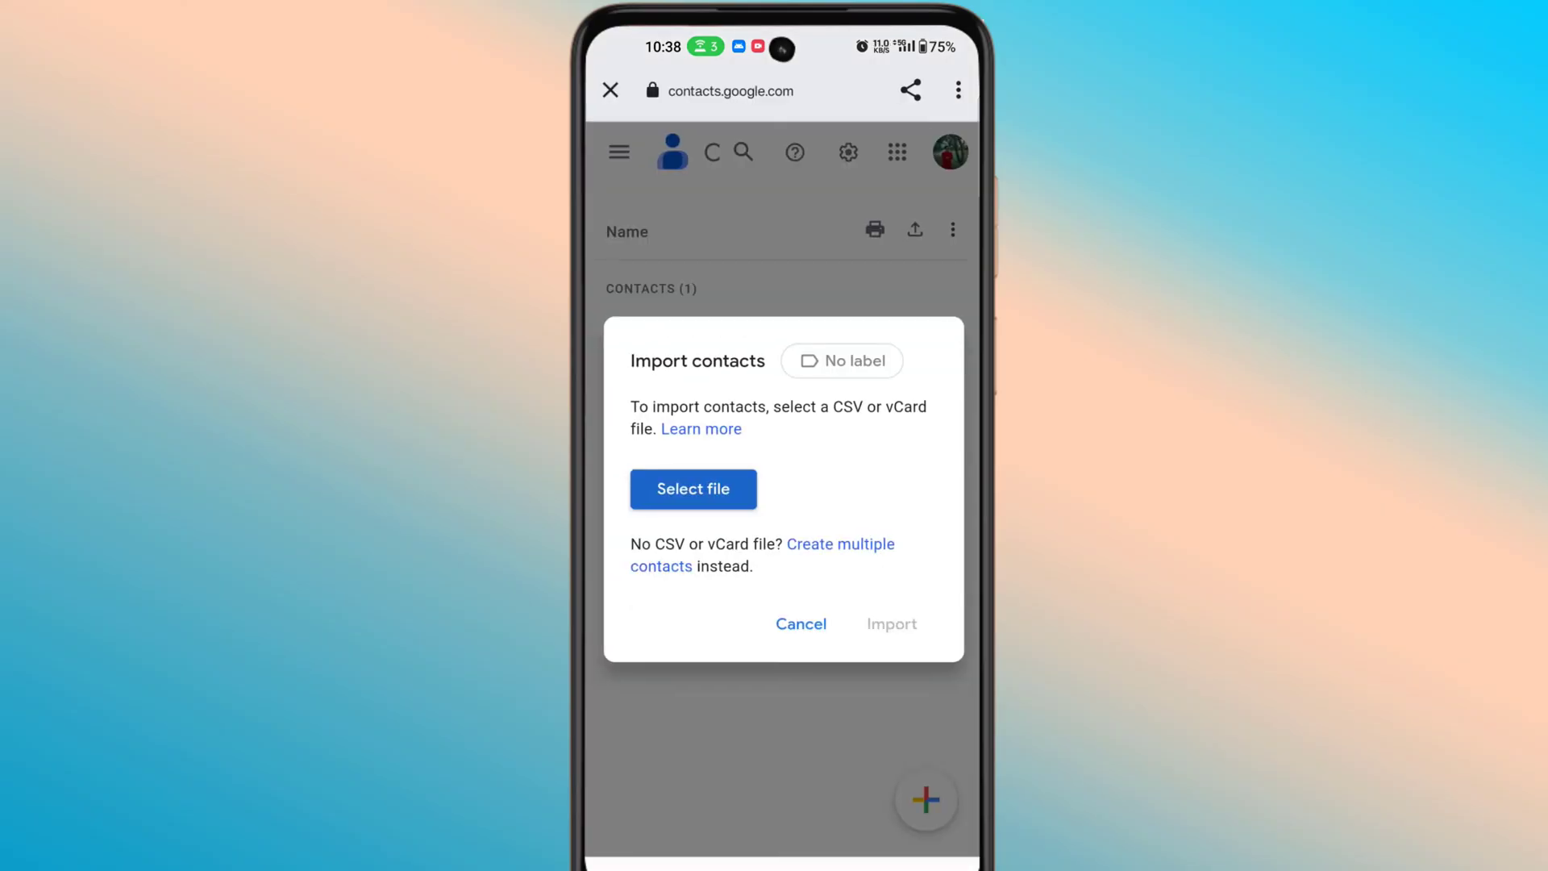
Dismiss the web Import dialog and reload Google Contacts to show 21 contacts
{"action": "left_click", "coordinate": [800, 623]}
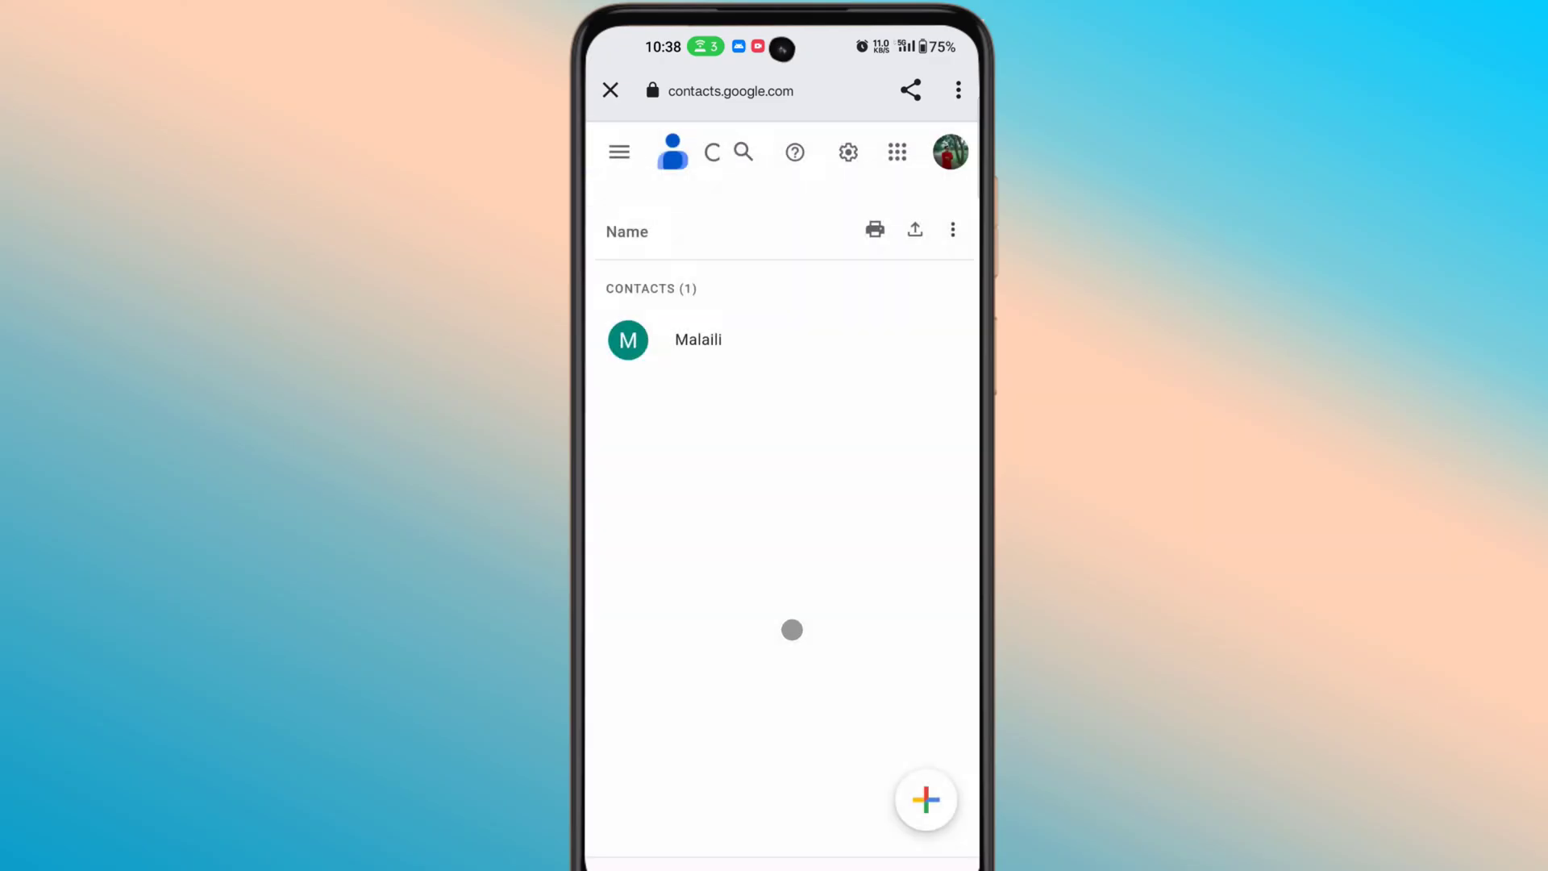
{"action": "left_click", "coordinate": [955, 90]}
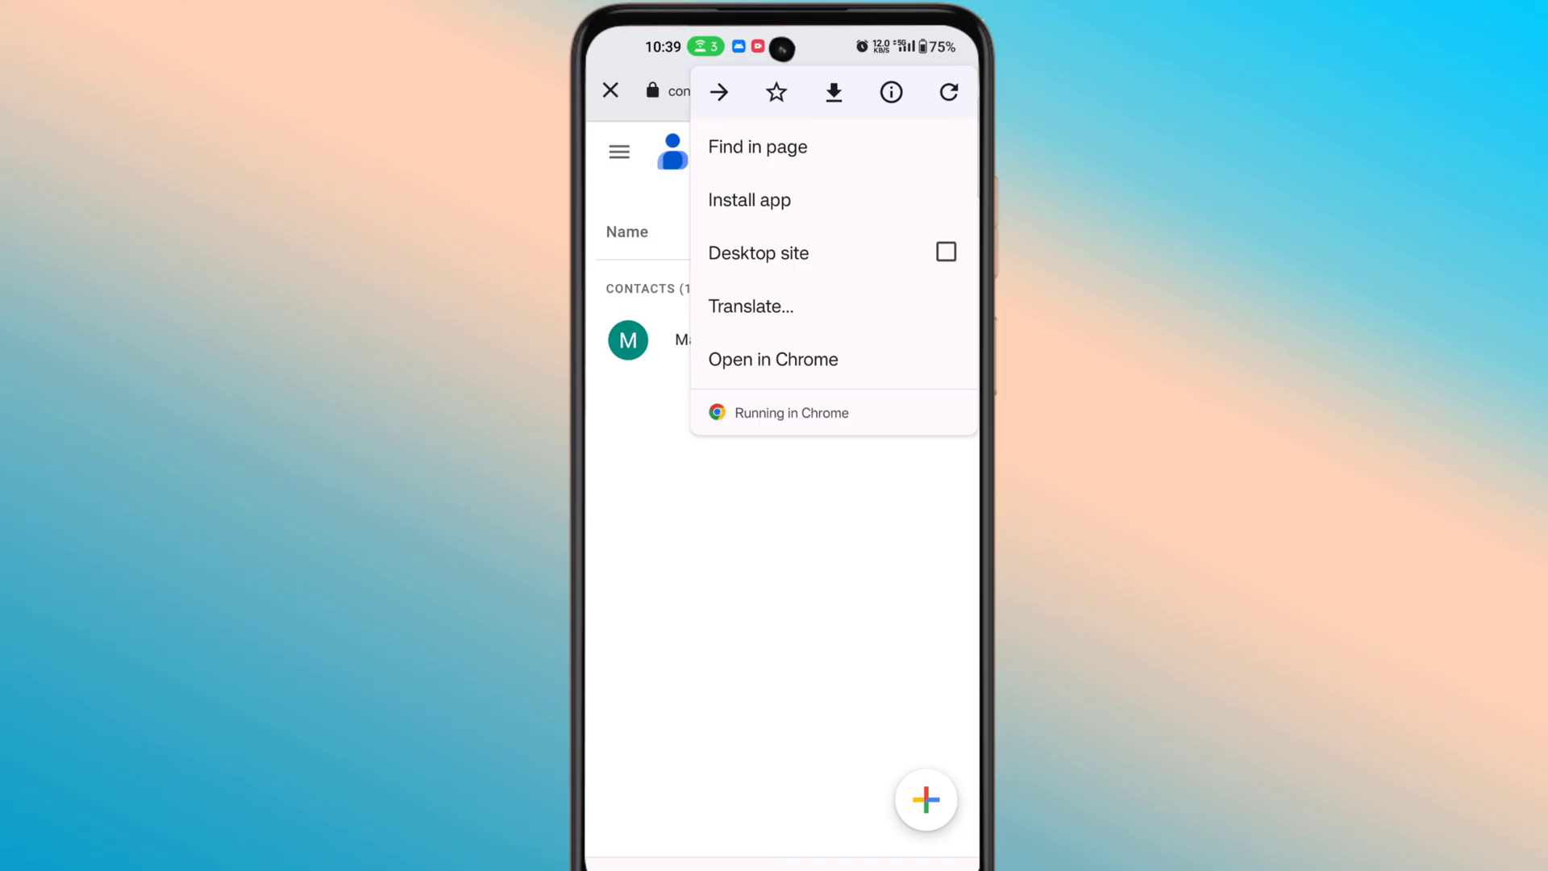
{"action": "left_click", "coordinate": [945, 91]}
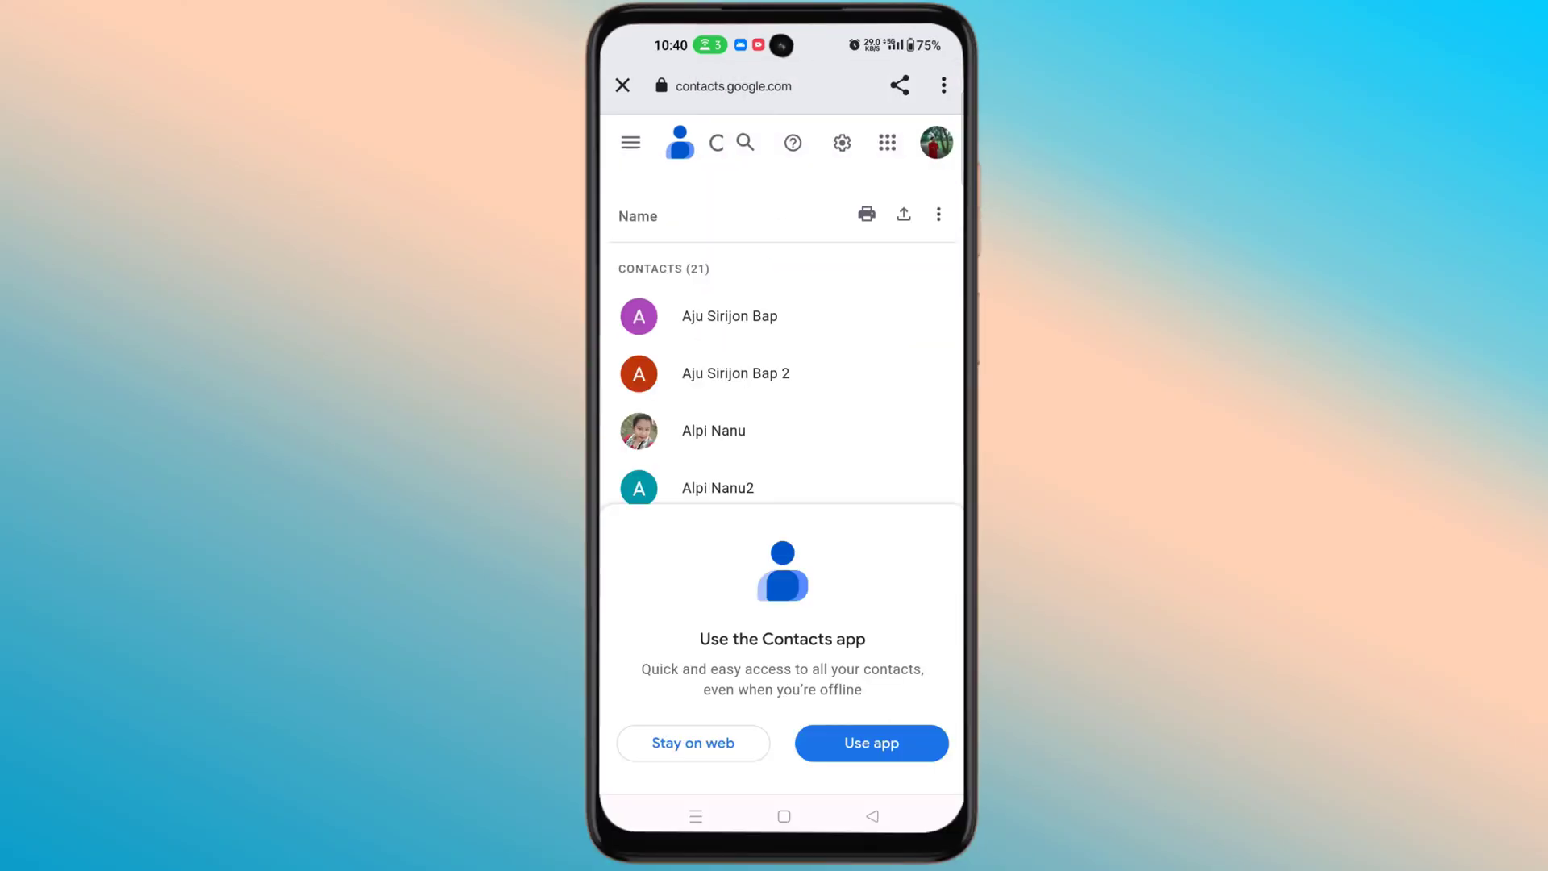
{"action": "scroll", "scroll_direction": "down", "scroll_amount": 3}
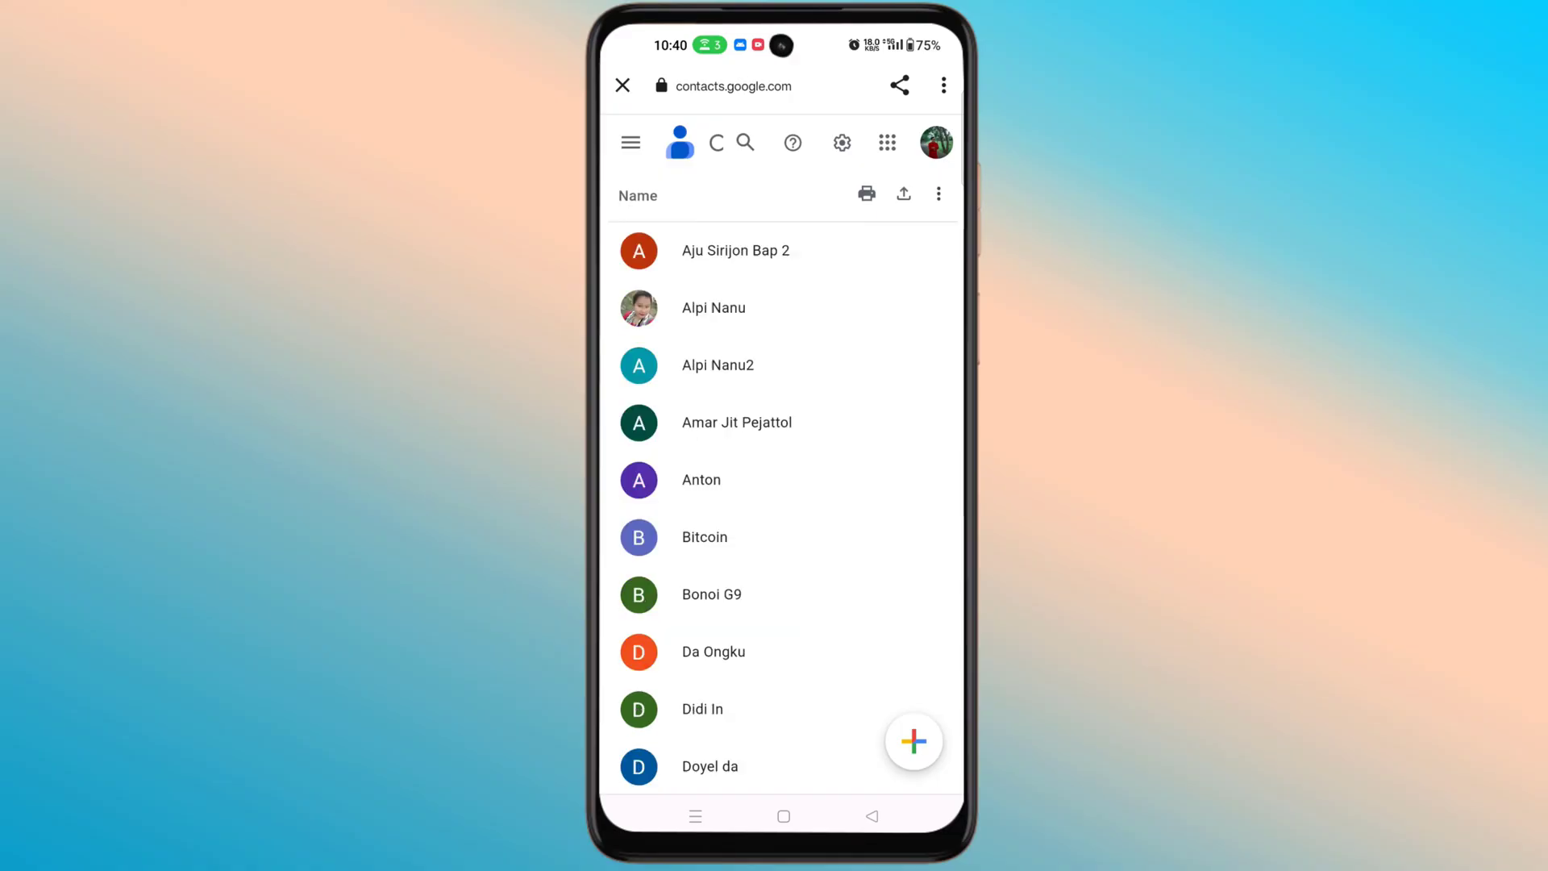
{"action": "scroll", "scroll_direction": "down", "scroll_amount": 3}
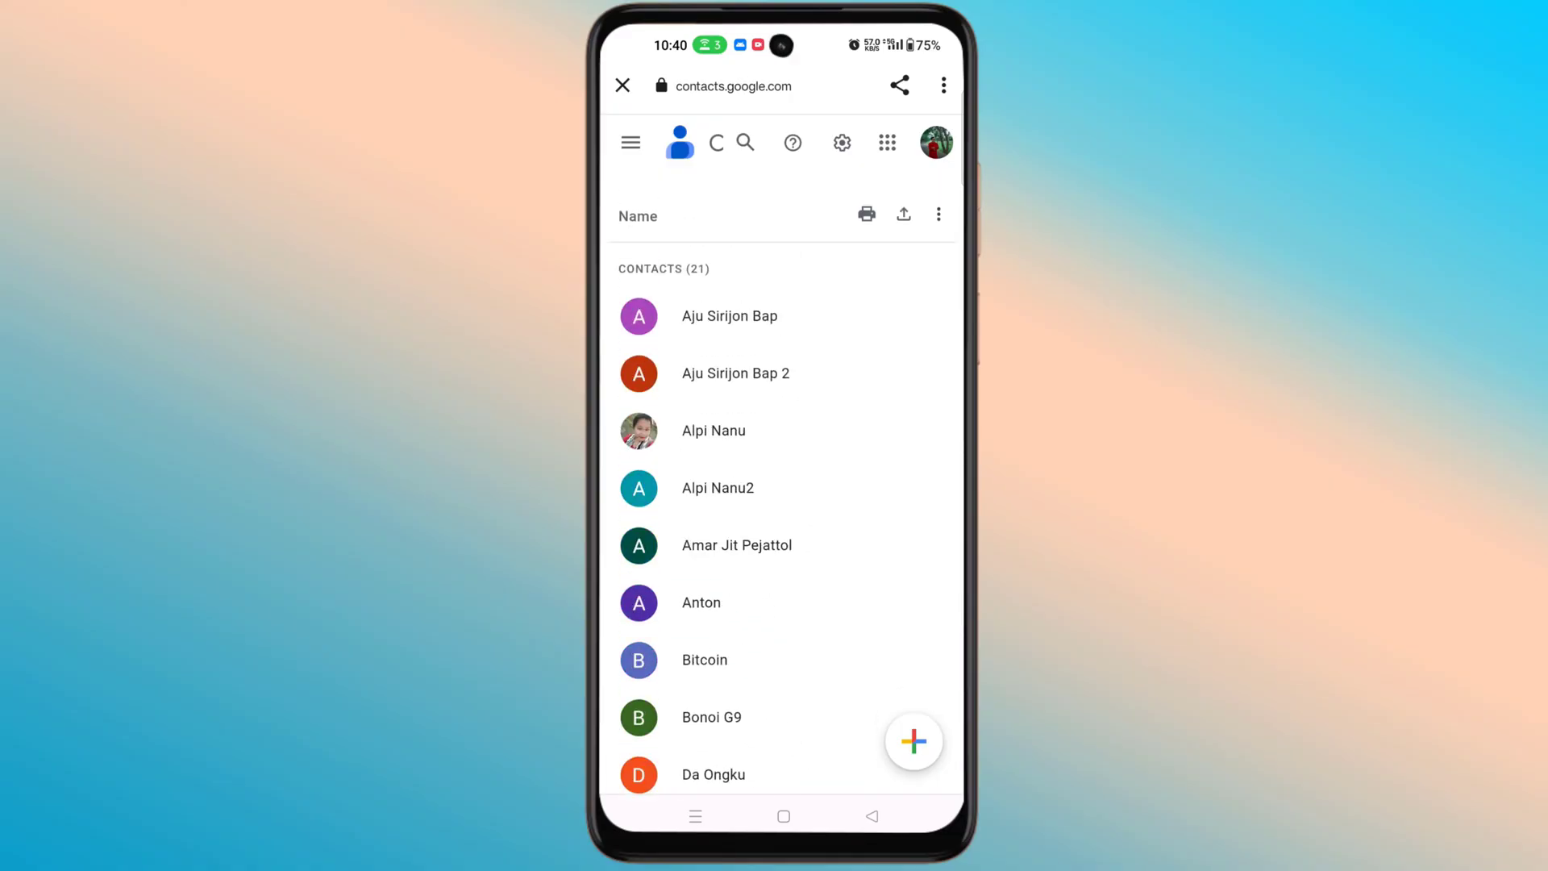